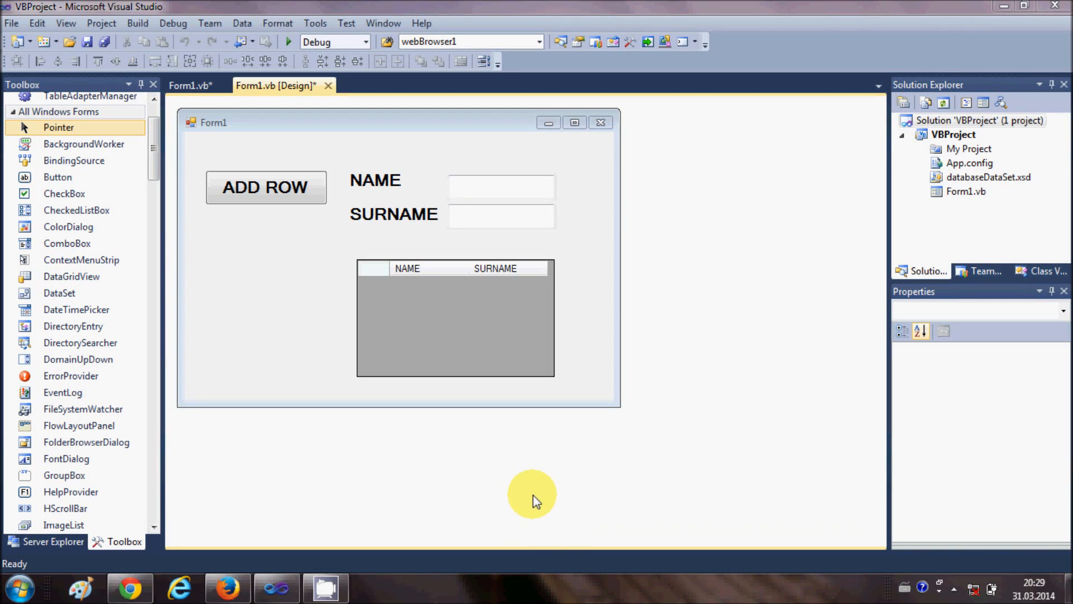
mouse_move(559, 364)
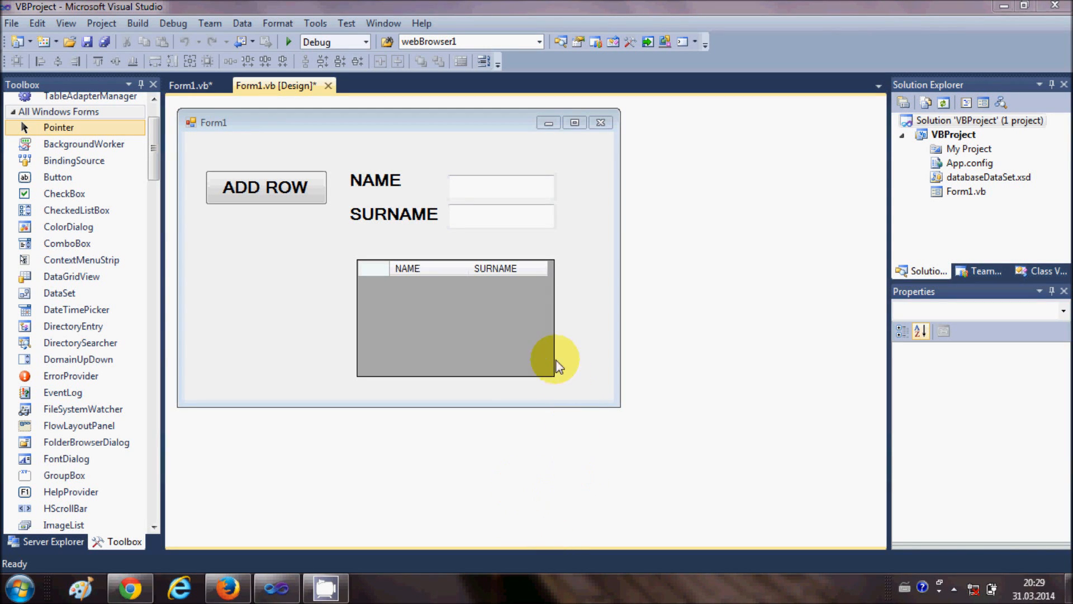
mouse_move(506, 321)
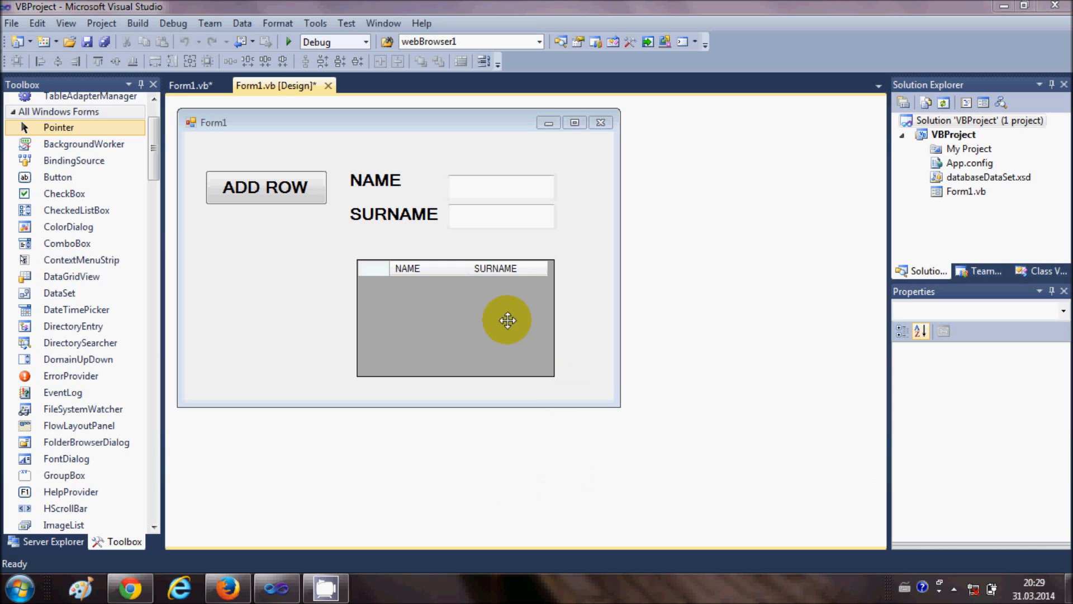
mouse_move(322, 245)
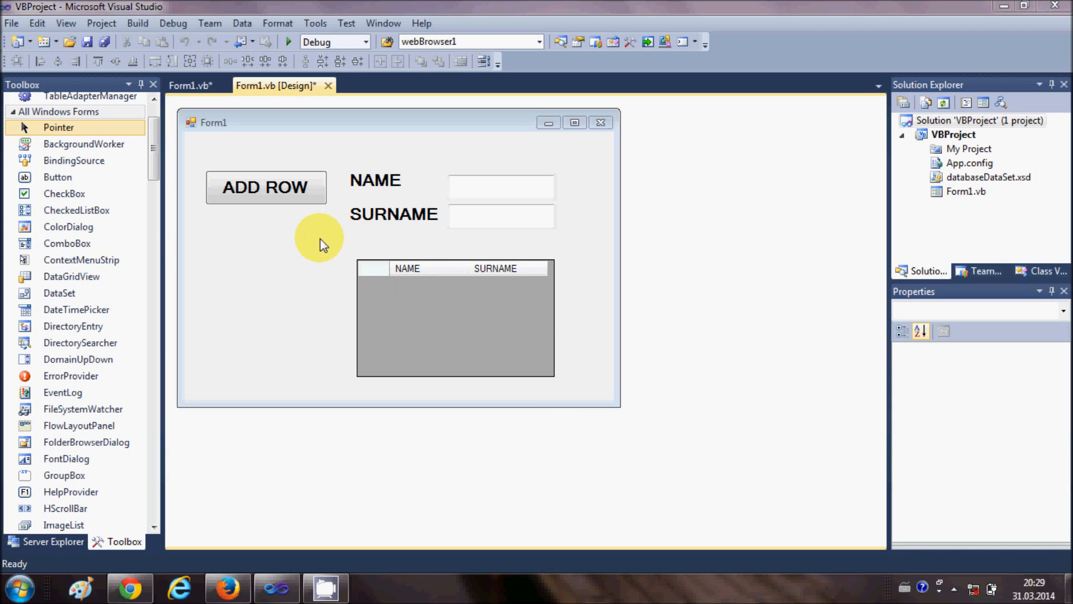
mouse_move(317, 260)
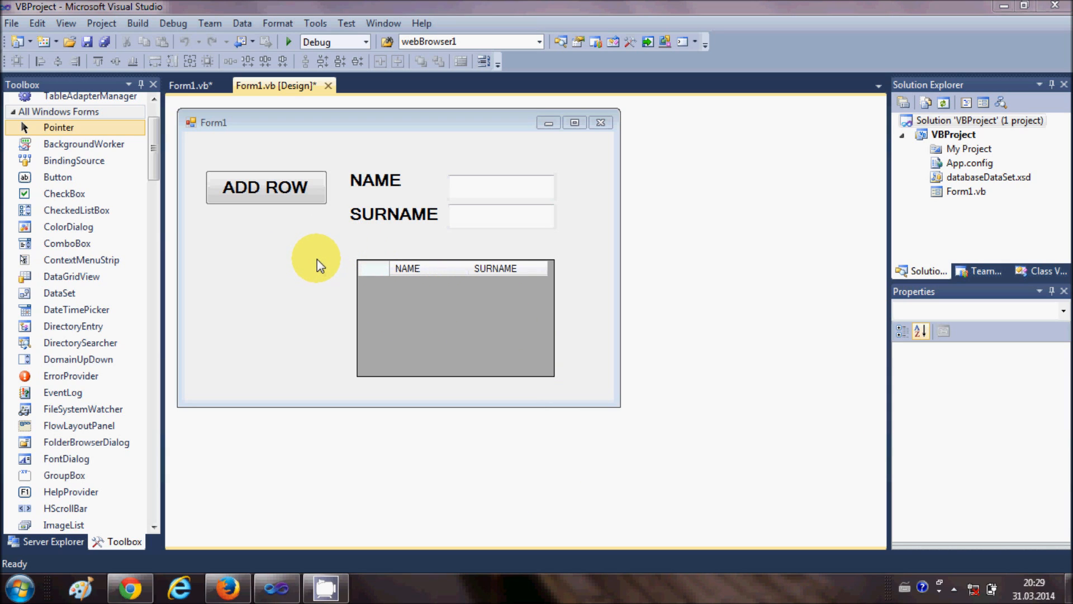
mouse_move(409, 286)
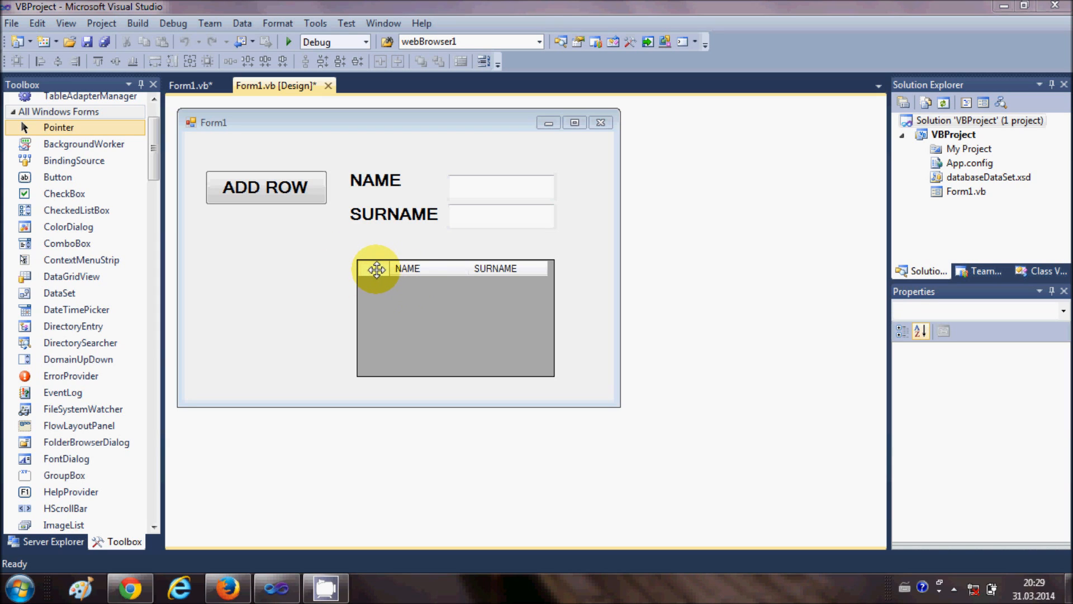
mouse_move(103, 185)
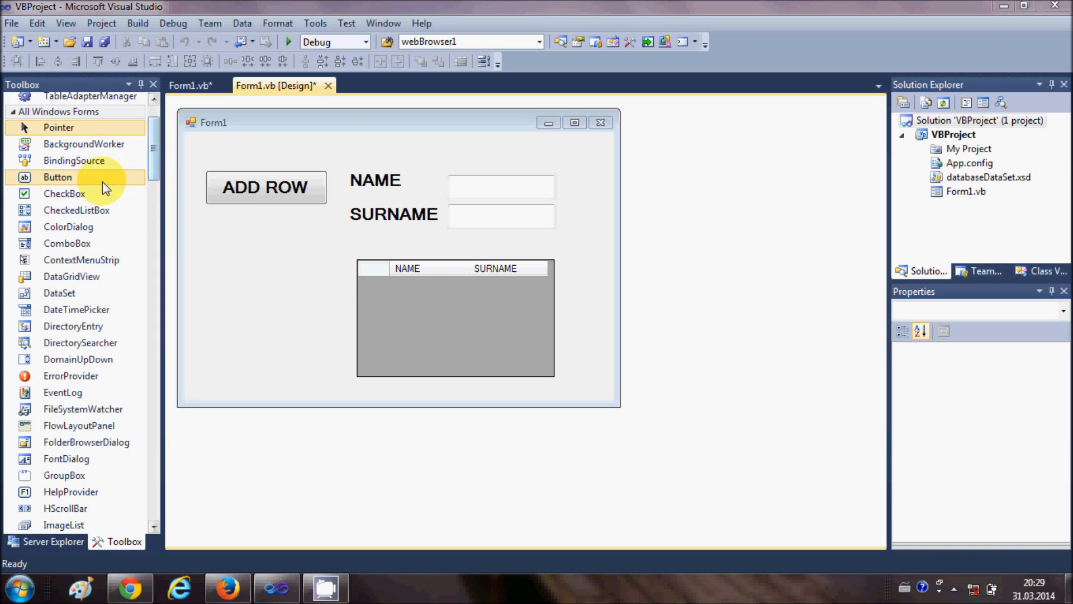
Place a new button below ADD ROW and caption it REMOVE ROW.
left_click_drag(59, 176, 219, 236)
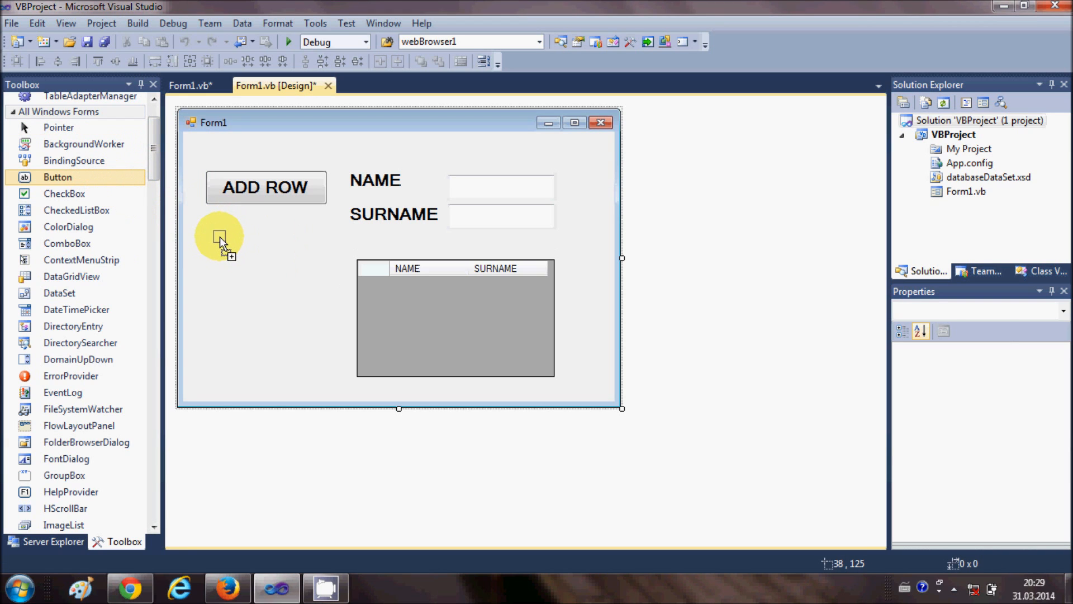
left_click(242, 239)
type("RE")
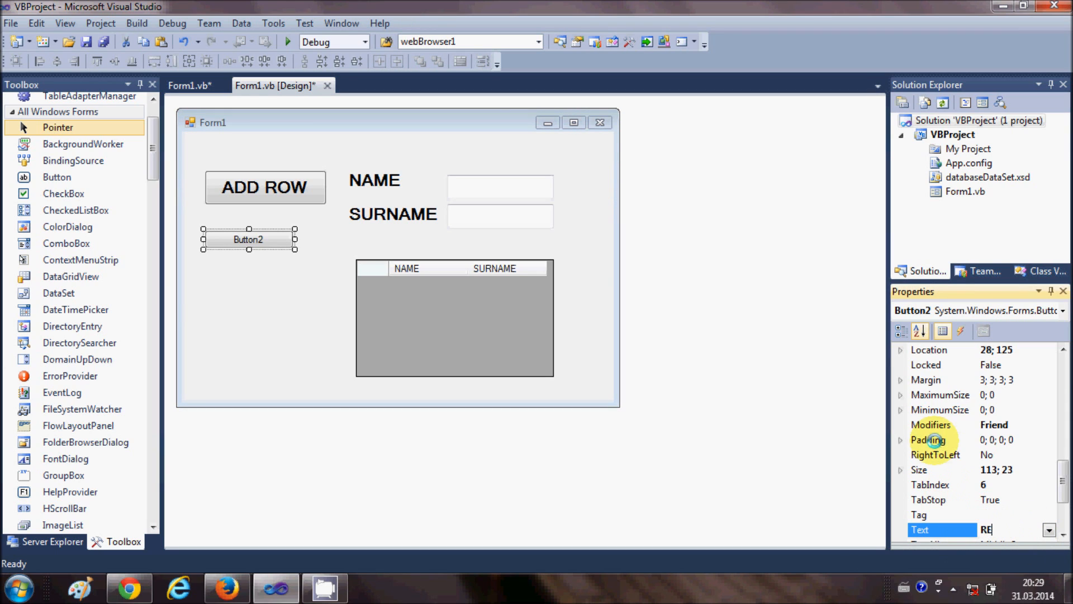
type("MOVE")
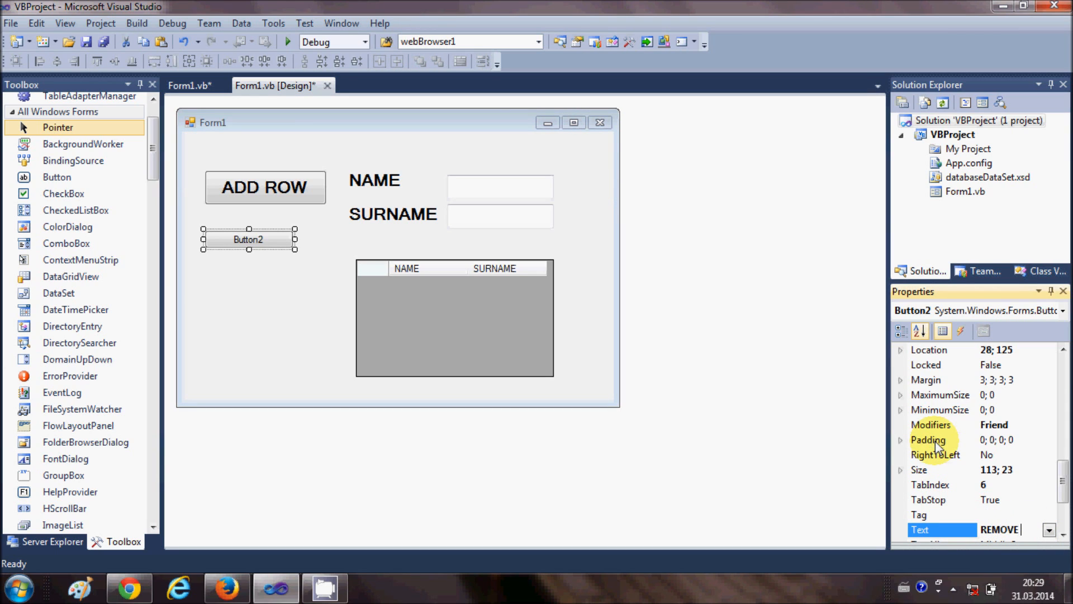
type("ROW")
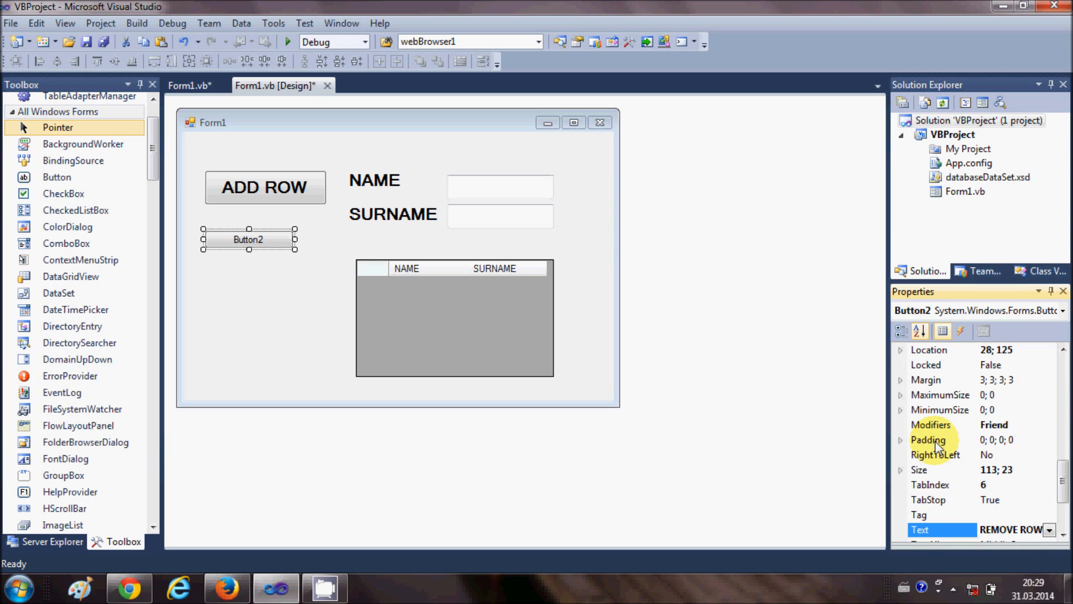
Give REMOVE ROW a larger bold font via the Font dialog and reselect it on the form.
scroll("up", 3)
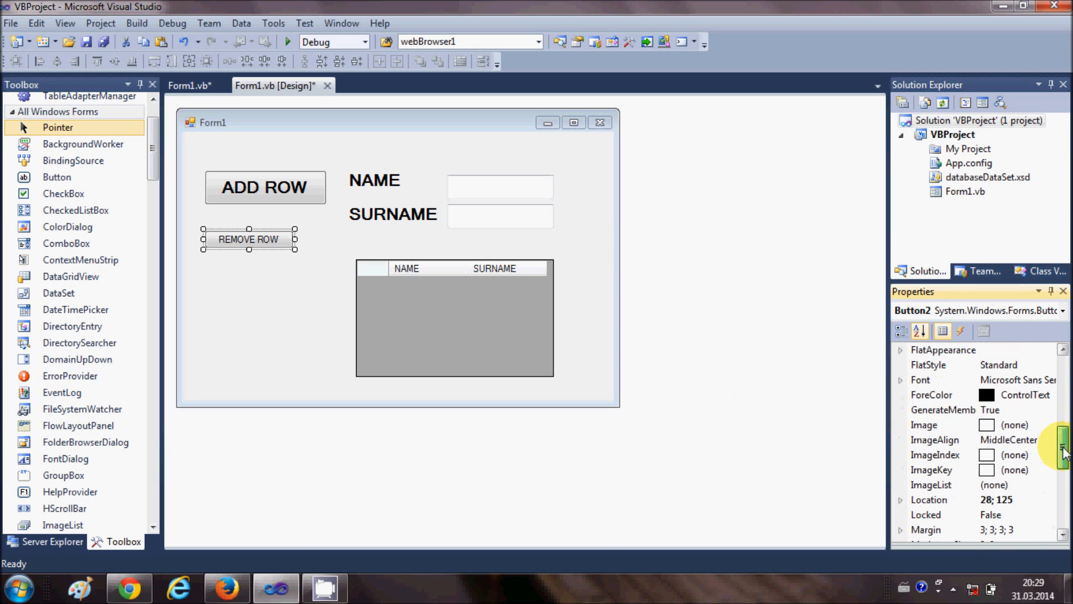
scroll("up", 3)
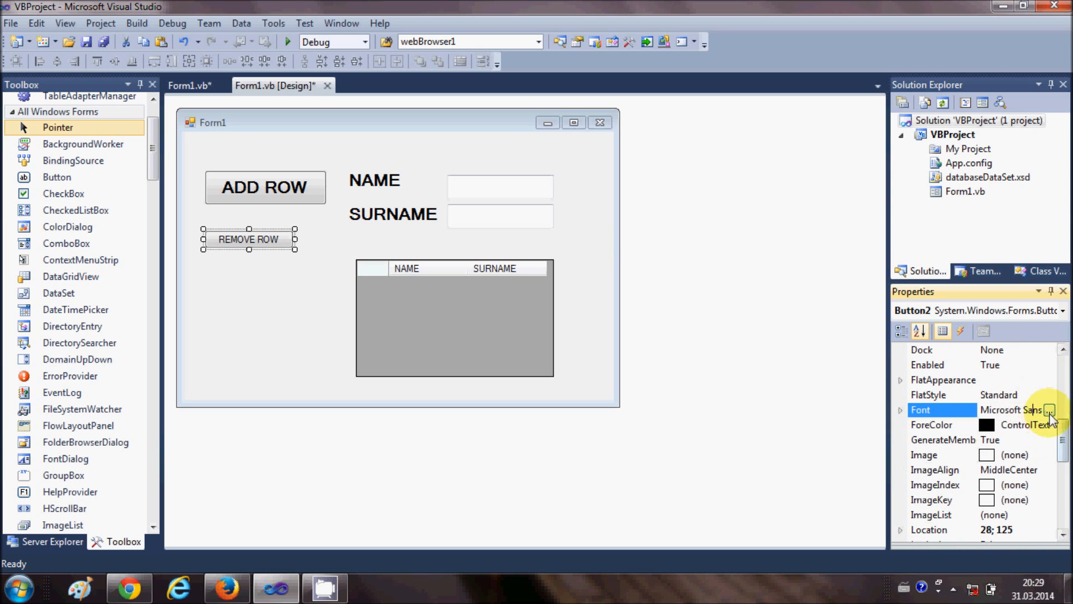
left_click(1051, 409)
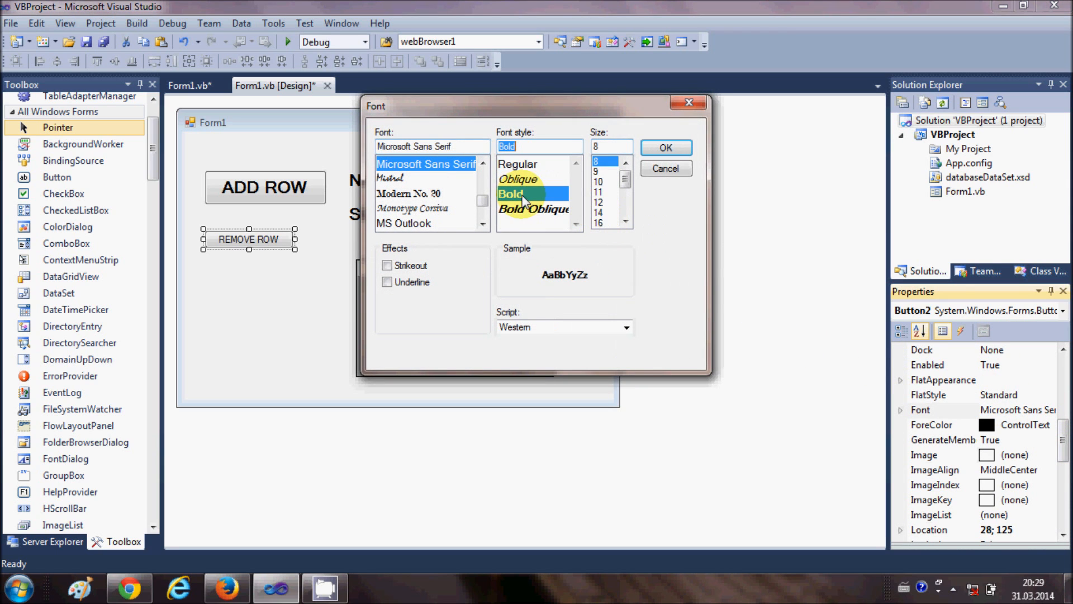
left_click(664, 147)
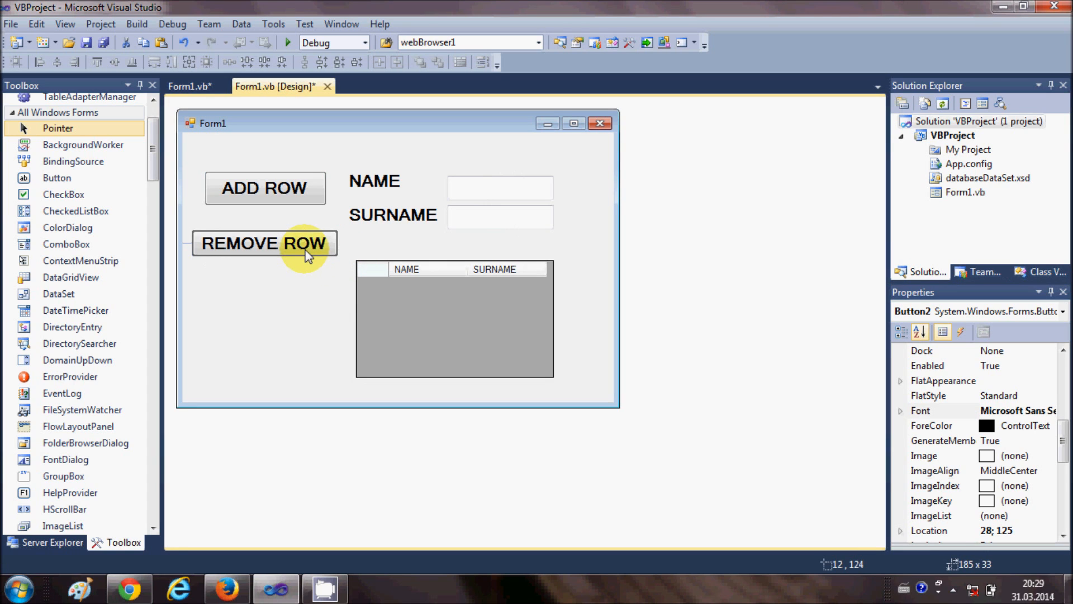
left_click(264, 243)
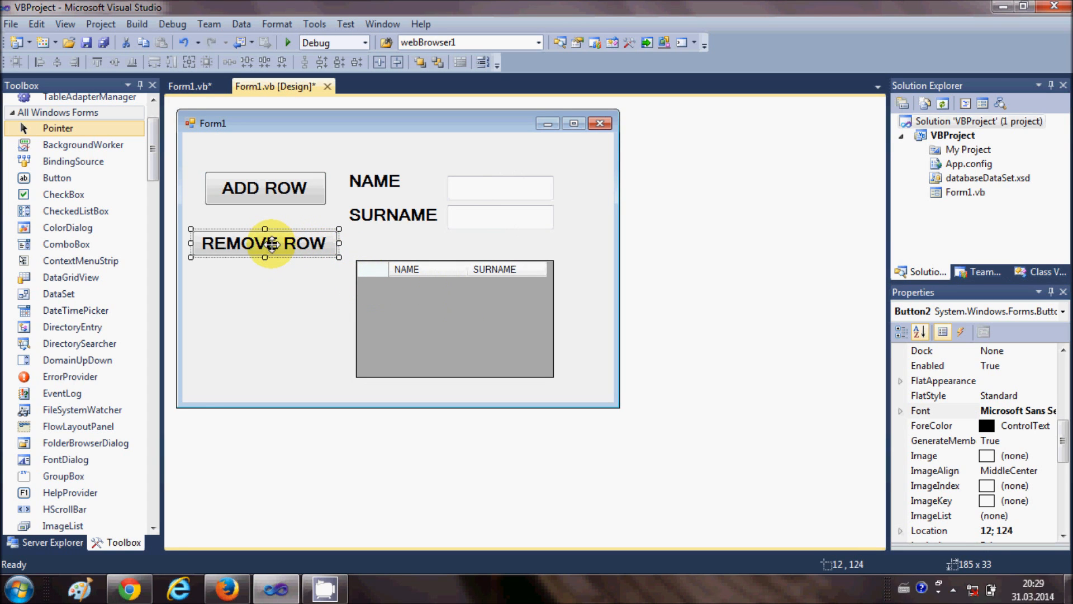
Open the REMOVE ROW Button2_Click handler and start referencing the DataGridView, correcting a typo.
double_click(265, 242)
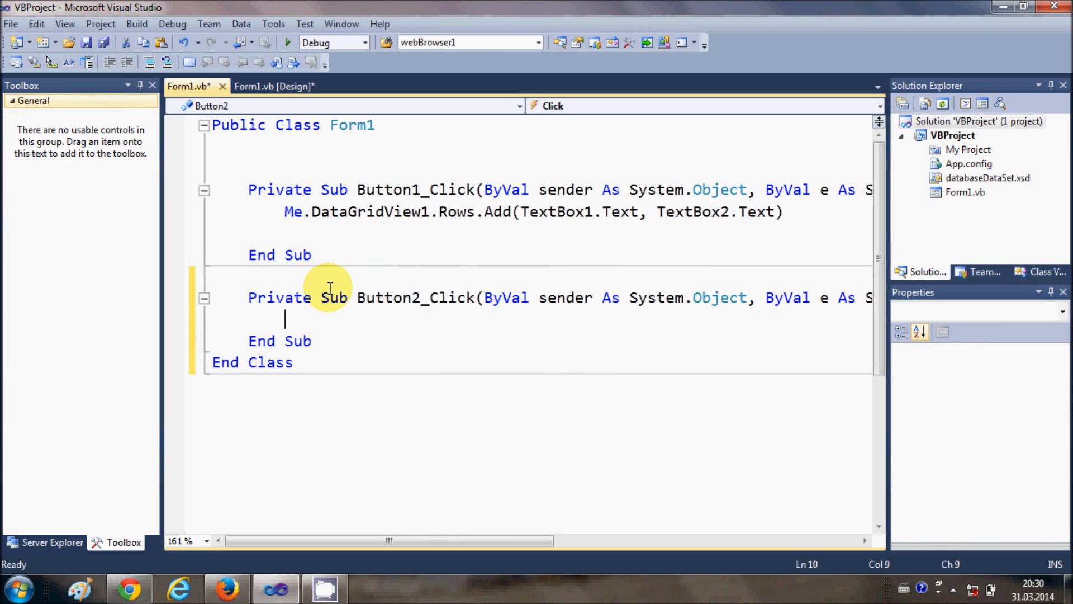
type("dat")
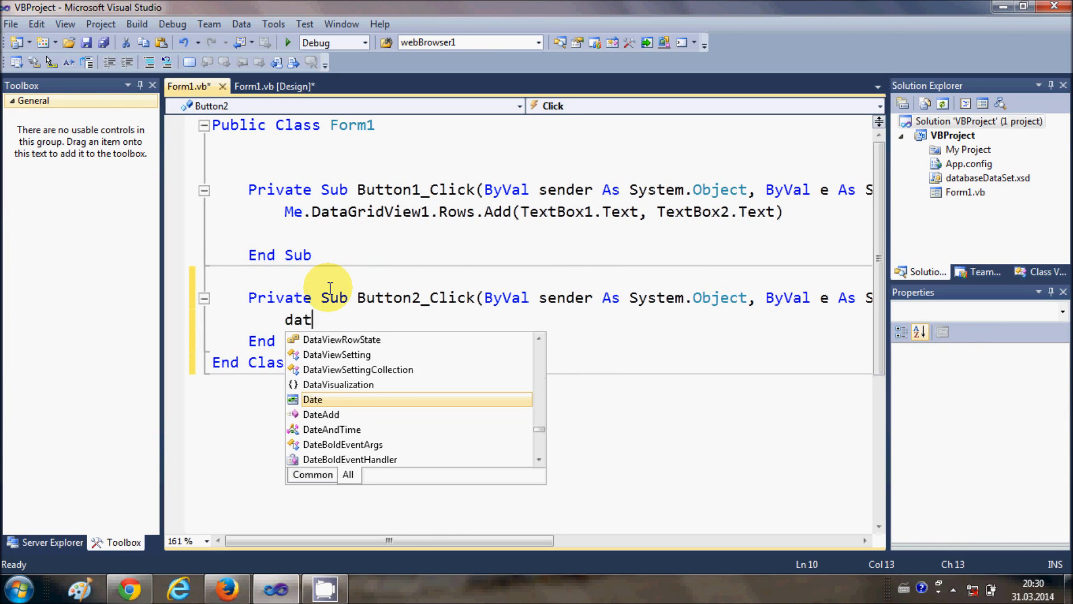
type("agrig")
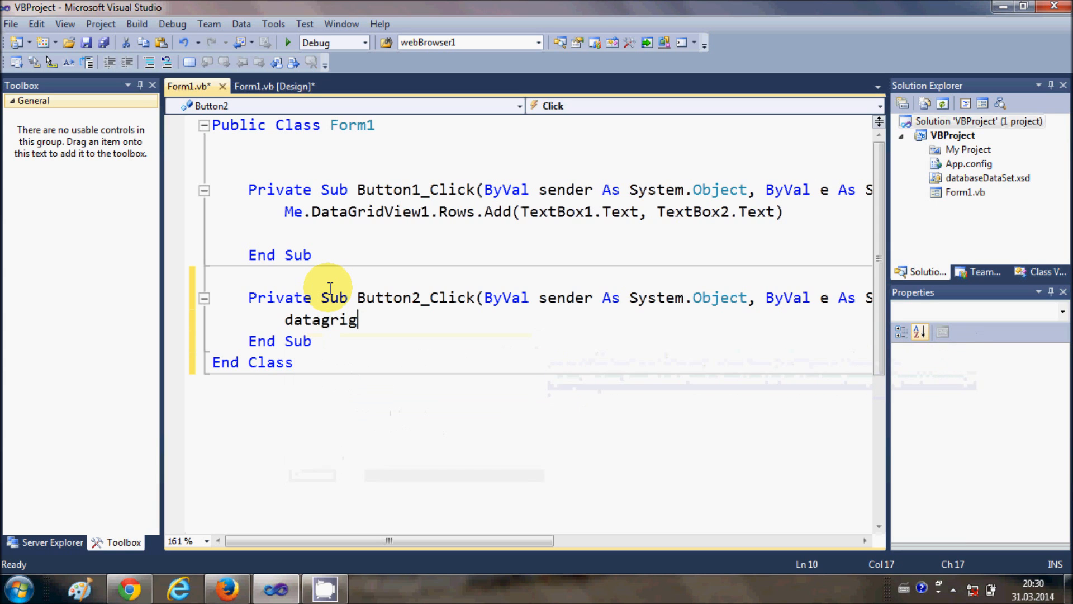
key("Backspace")
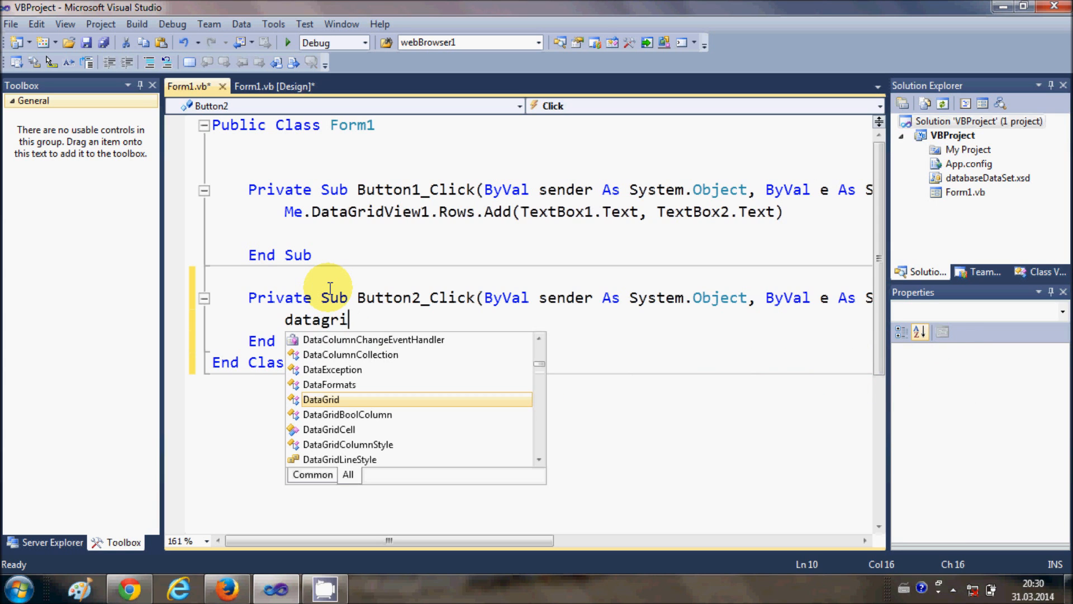
type("dv")
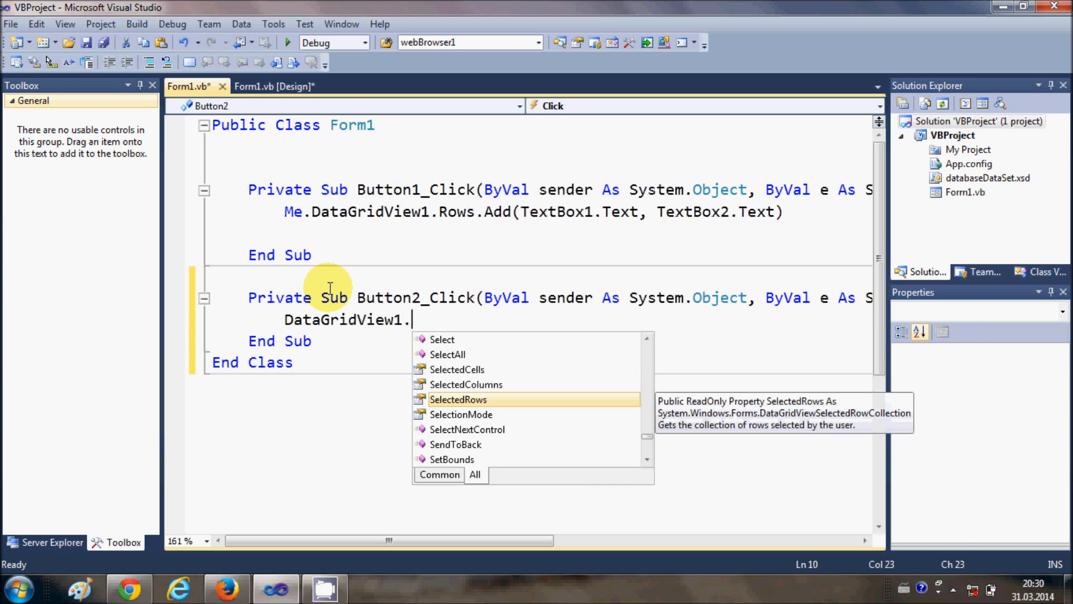
mouse_move(417, 326)
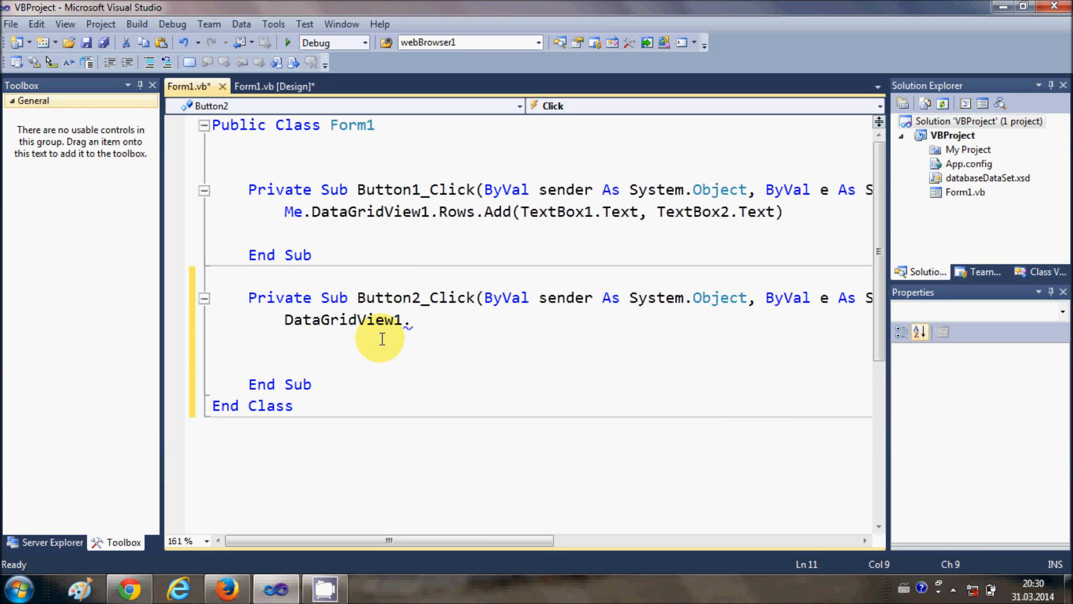
Begin an If statement inside the handler.
type("i")
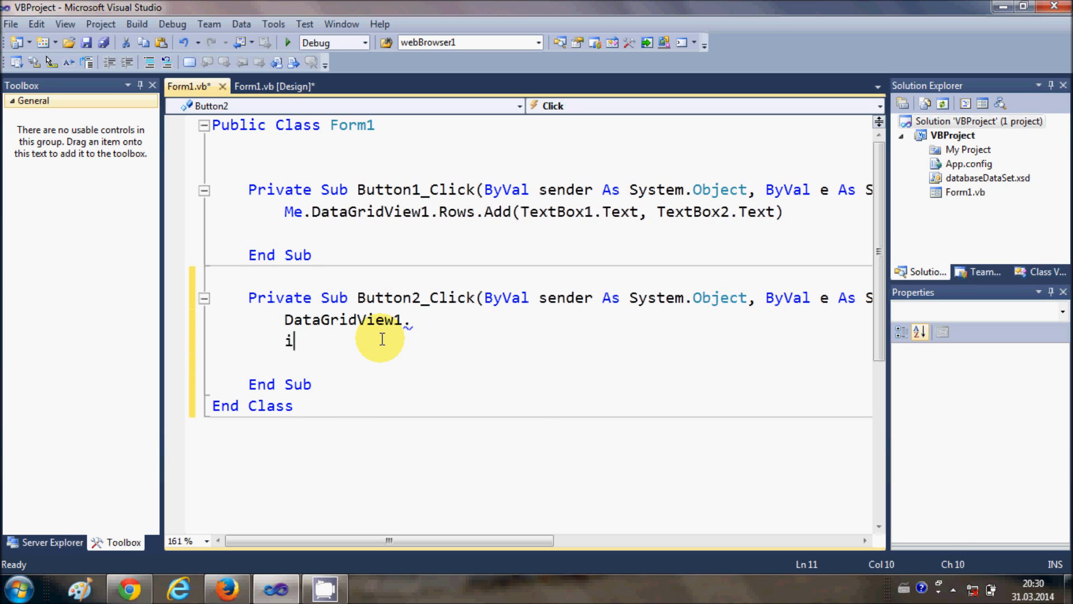
type("f(")
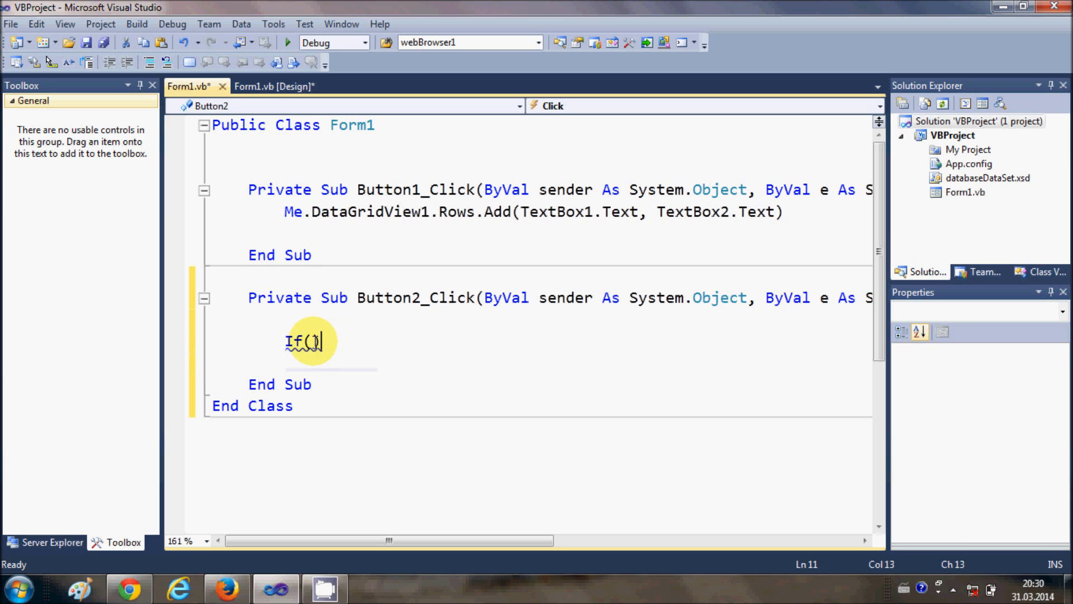
Write If DataGridView1.SelectedRows.Count > 0 Then with End If and an Else branch.
type("DataGridView1.")
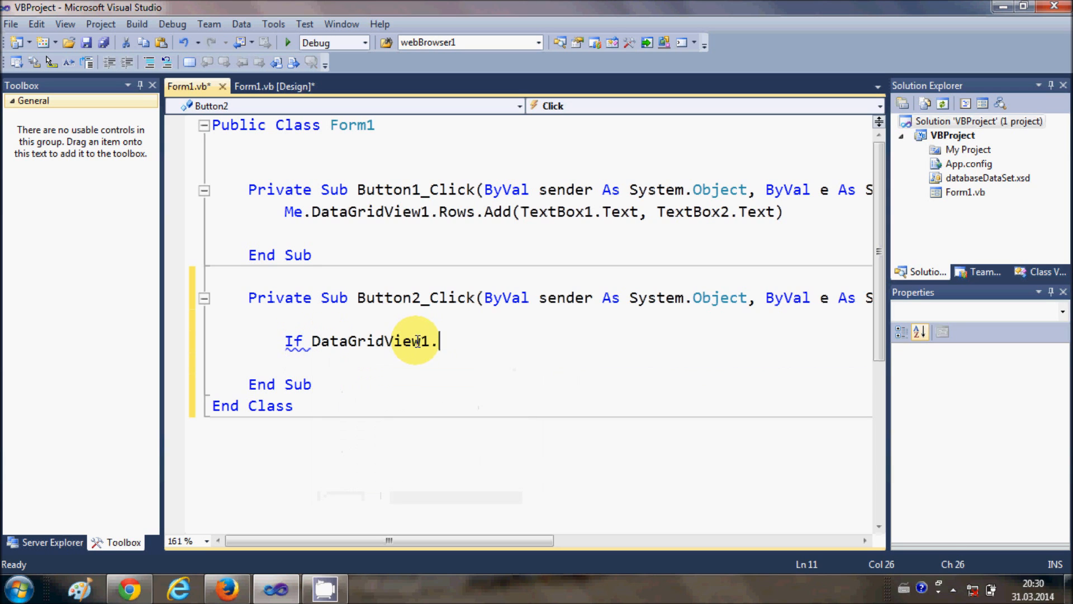
mouse_move(452, 341)
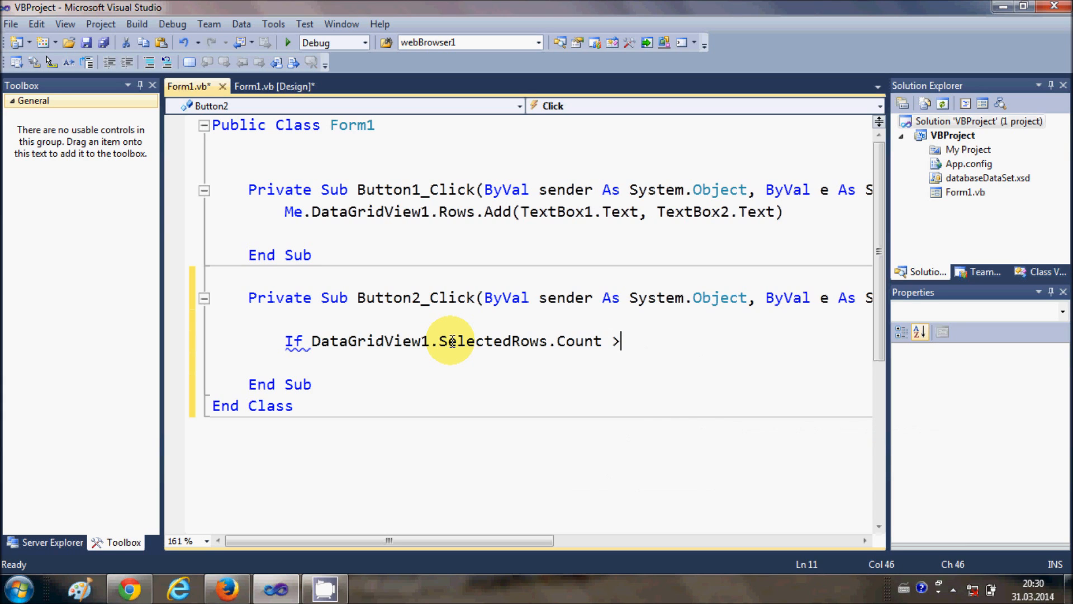
type("0 Then")
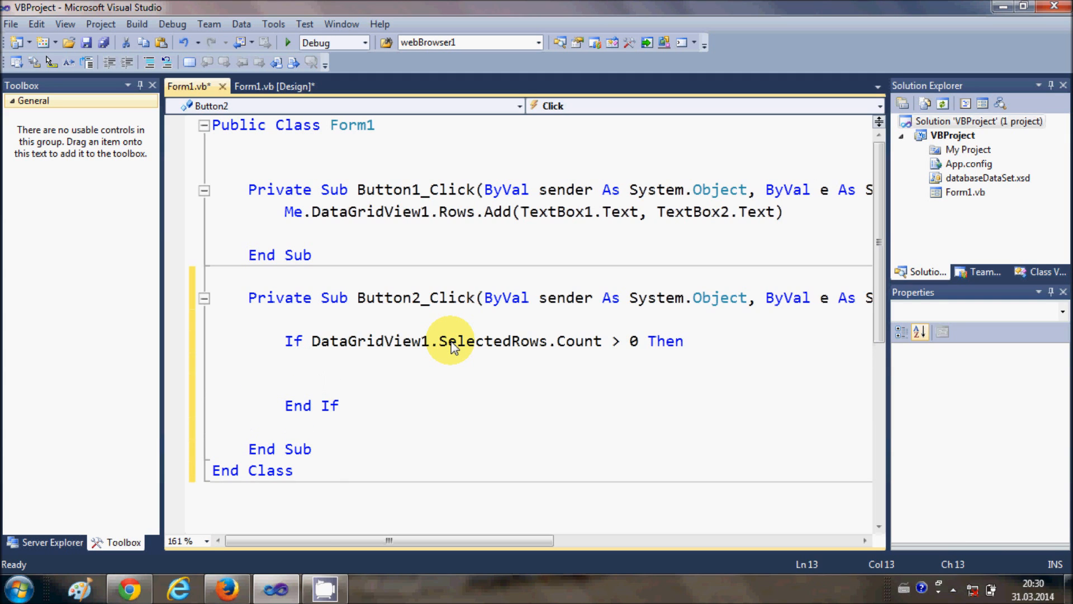
type("En")
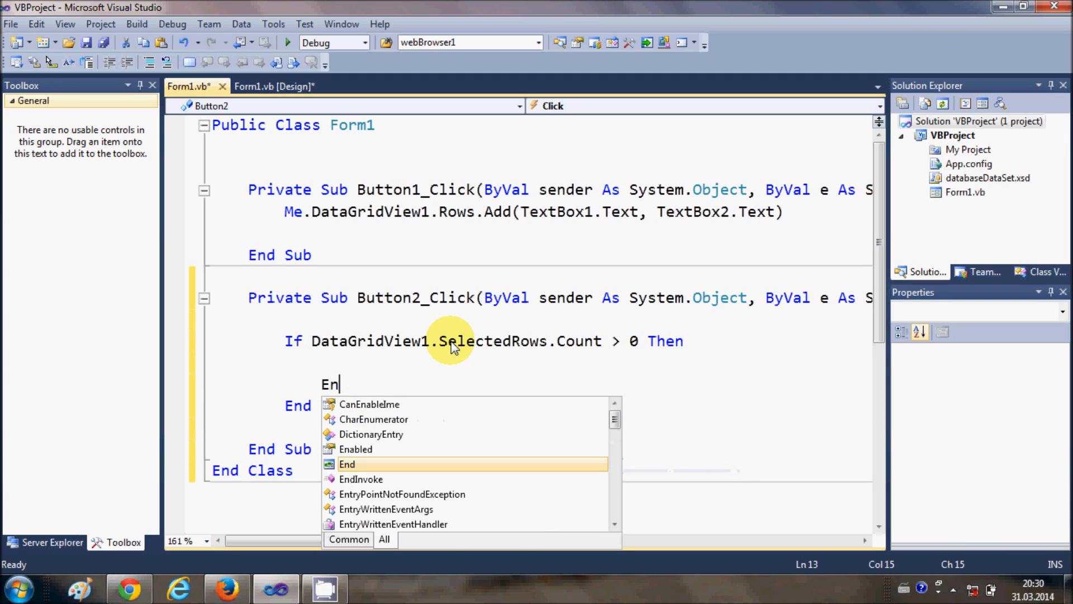
type("l")
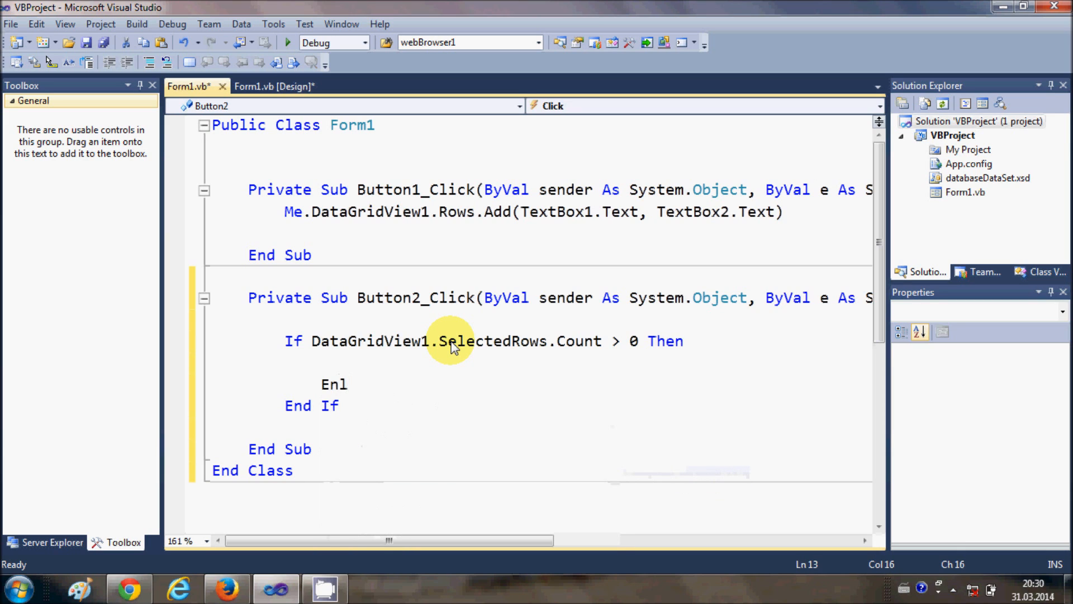
type("Else")
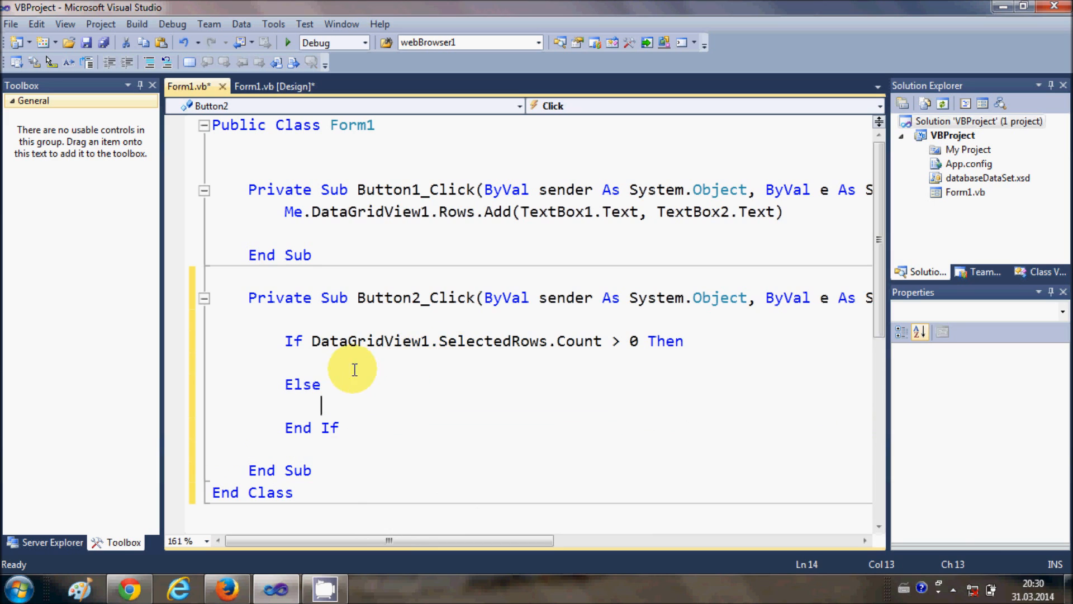
mouse_move(631, 339)
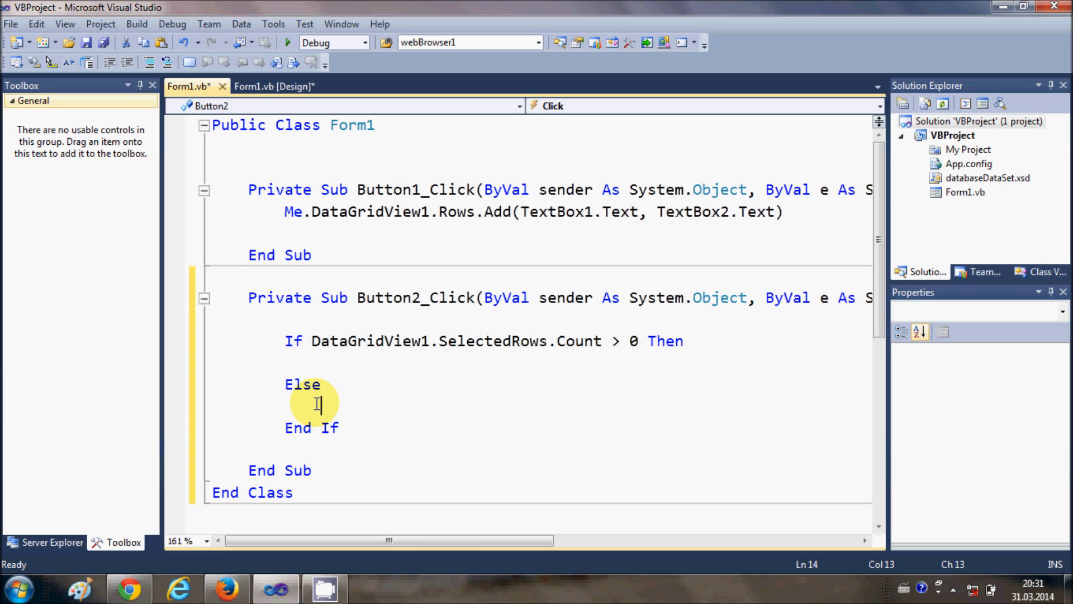
Under Else, write MessageBox.Show("No rows to select").
type("M")
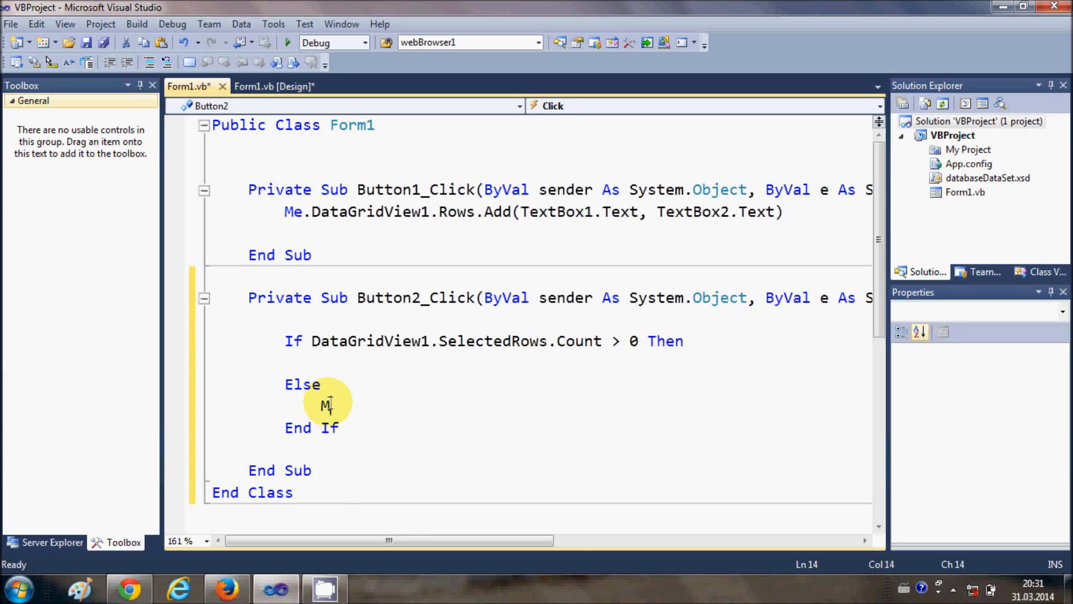
type("essageBox.Show(")
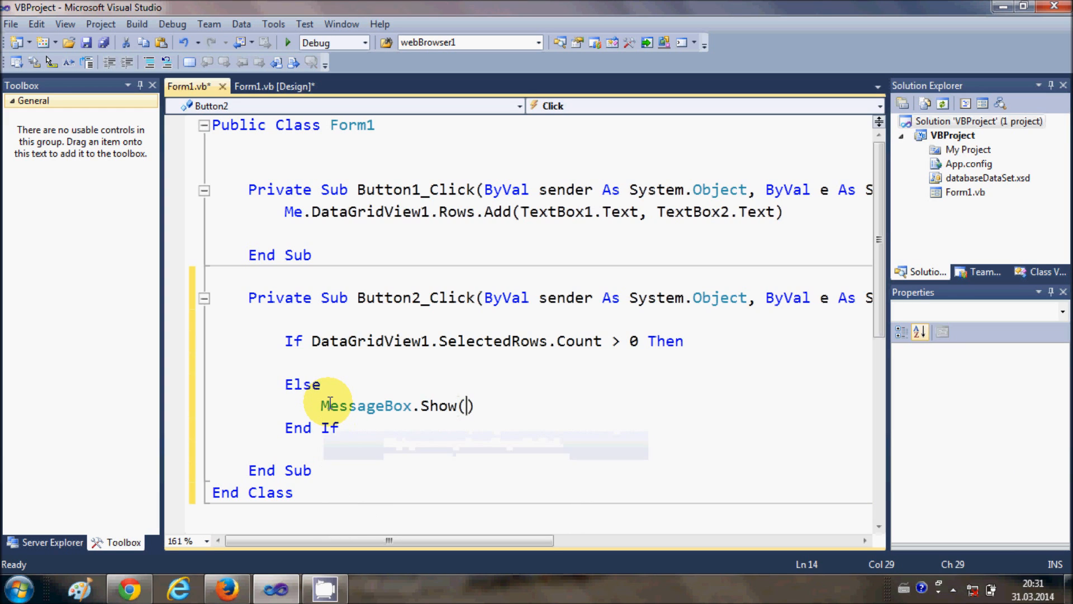
type("\"\"")
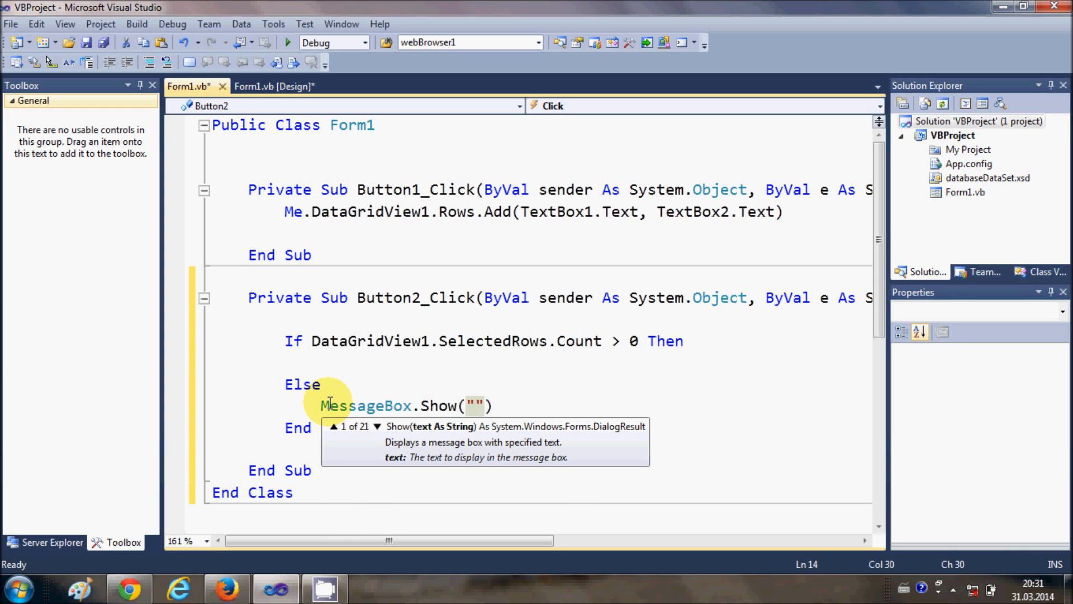
type("No")
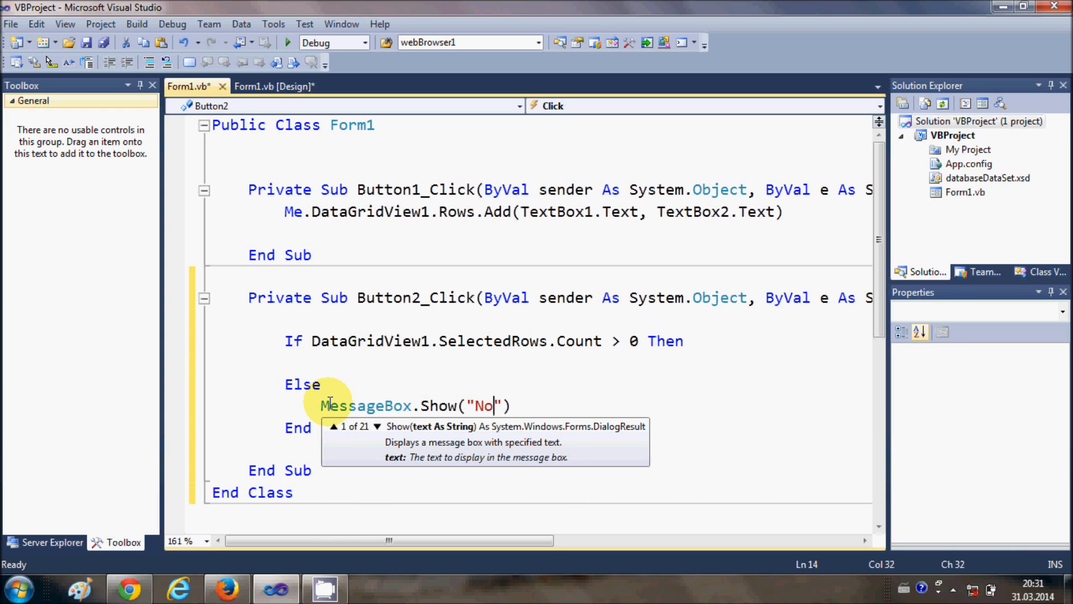
type("row")
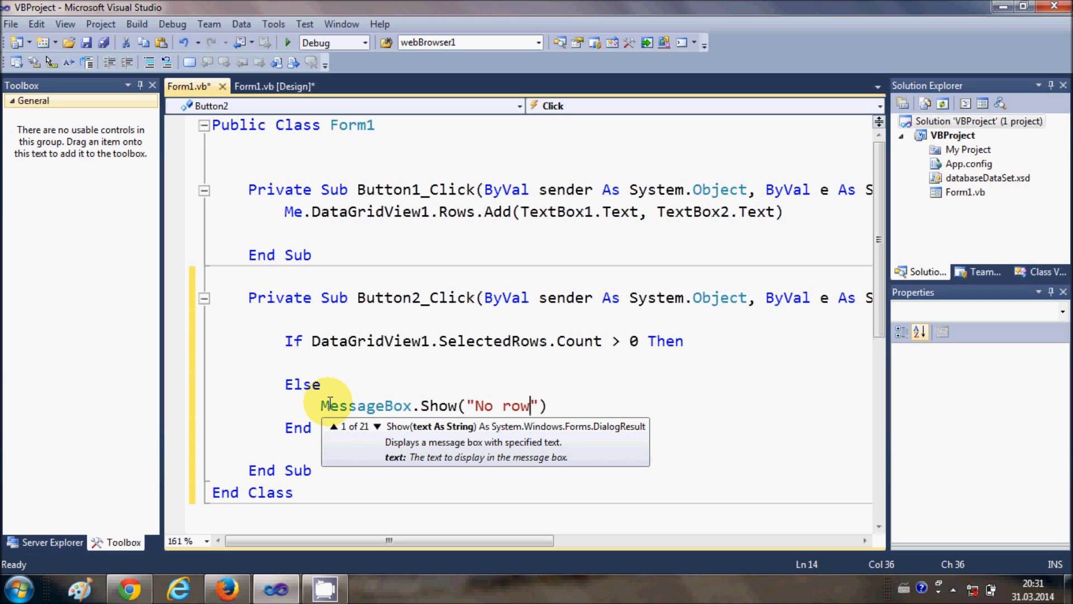
type("s t")
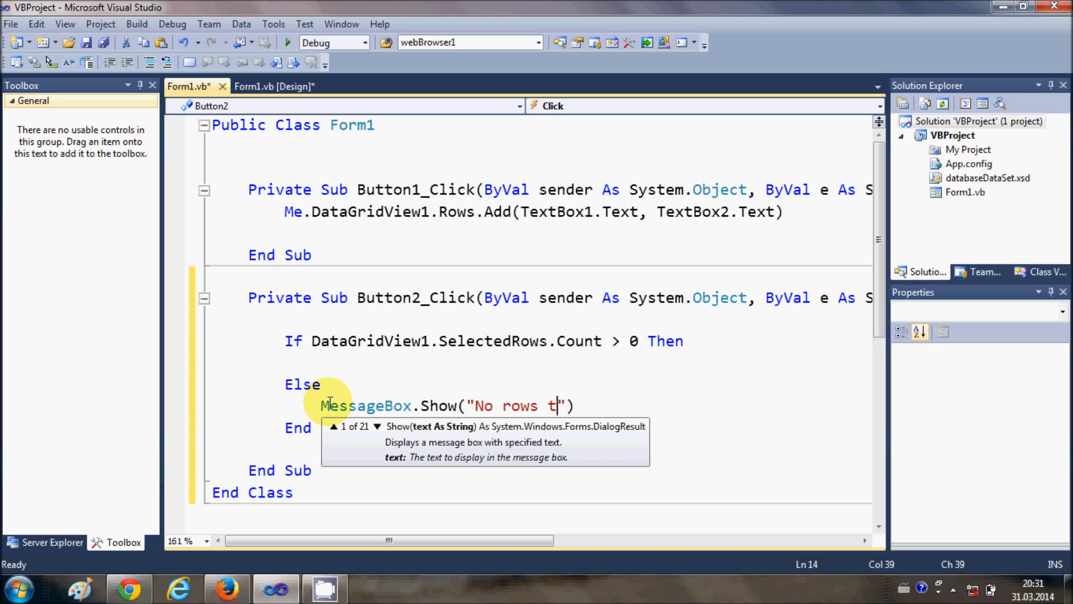
type("o select")
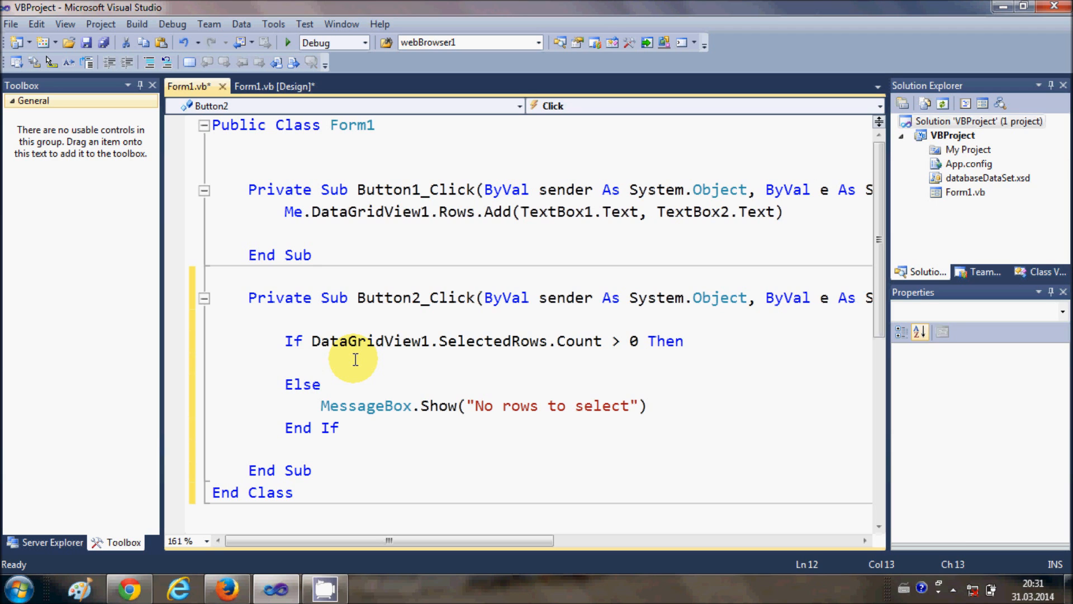
Start the loop as For i As Integer inside the If branch.
type("for")
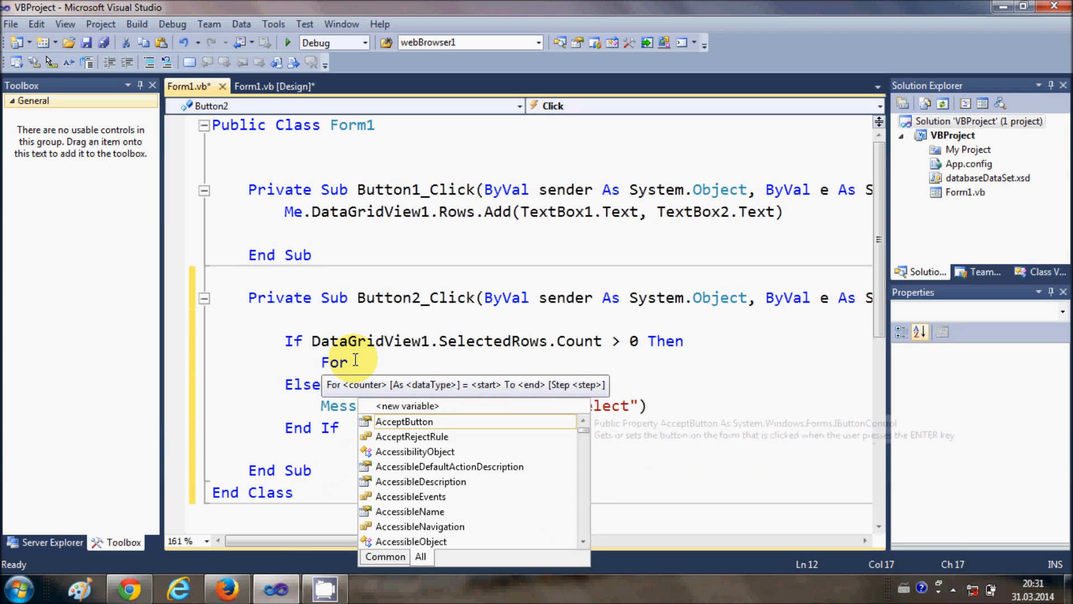
type("i")
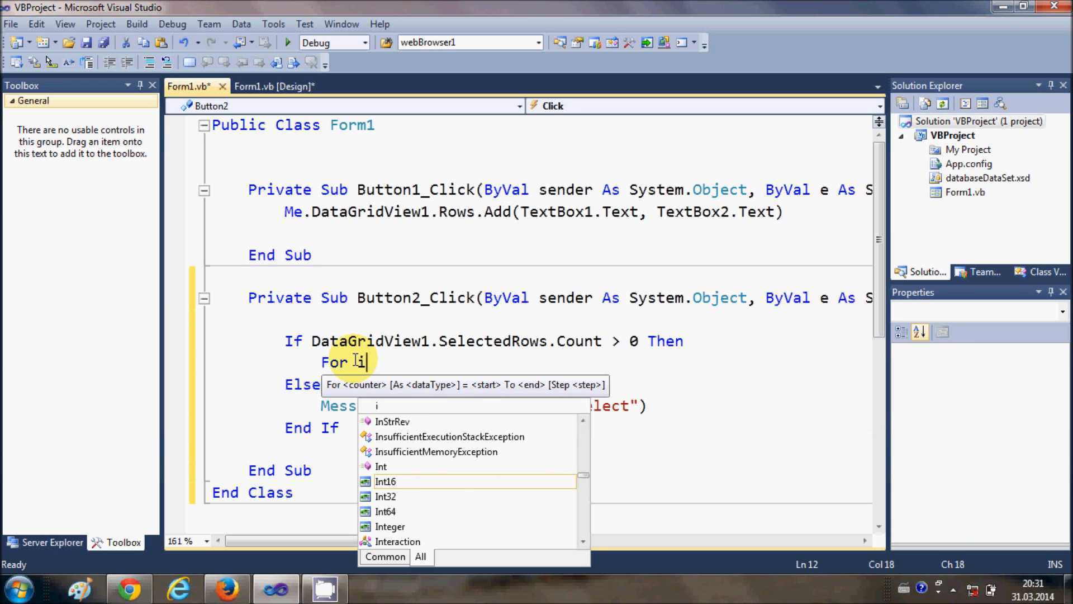
type("As")
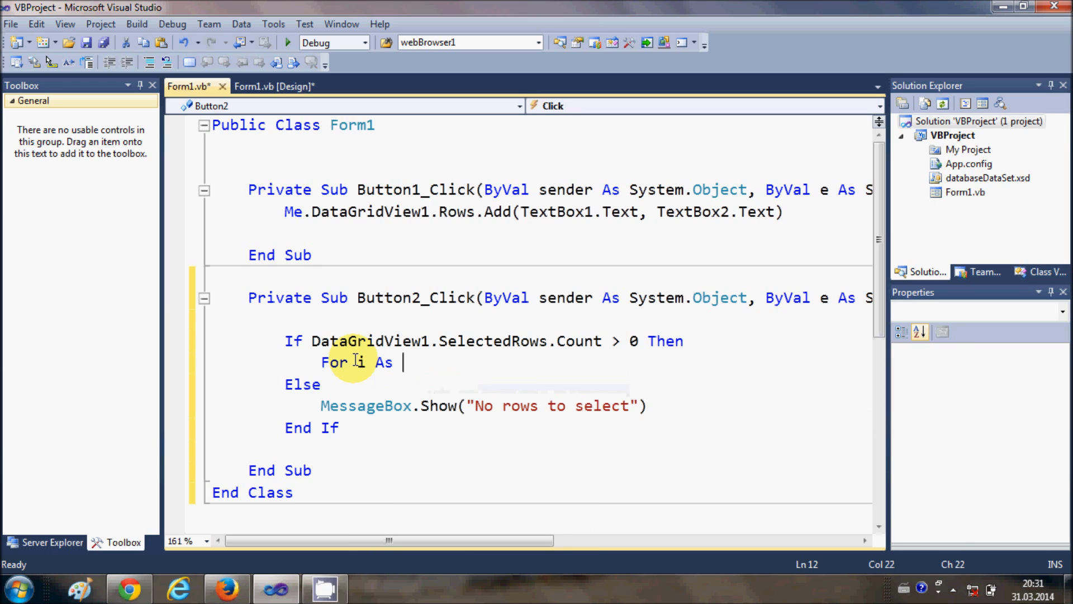
type("in")
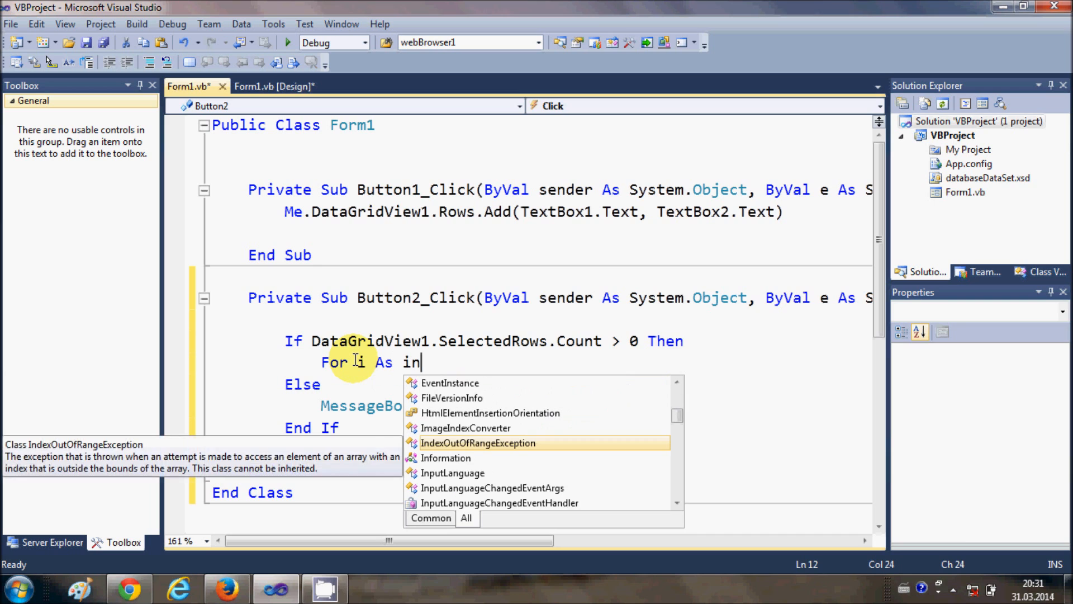
type("teger =")
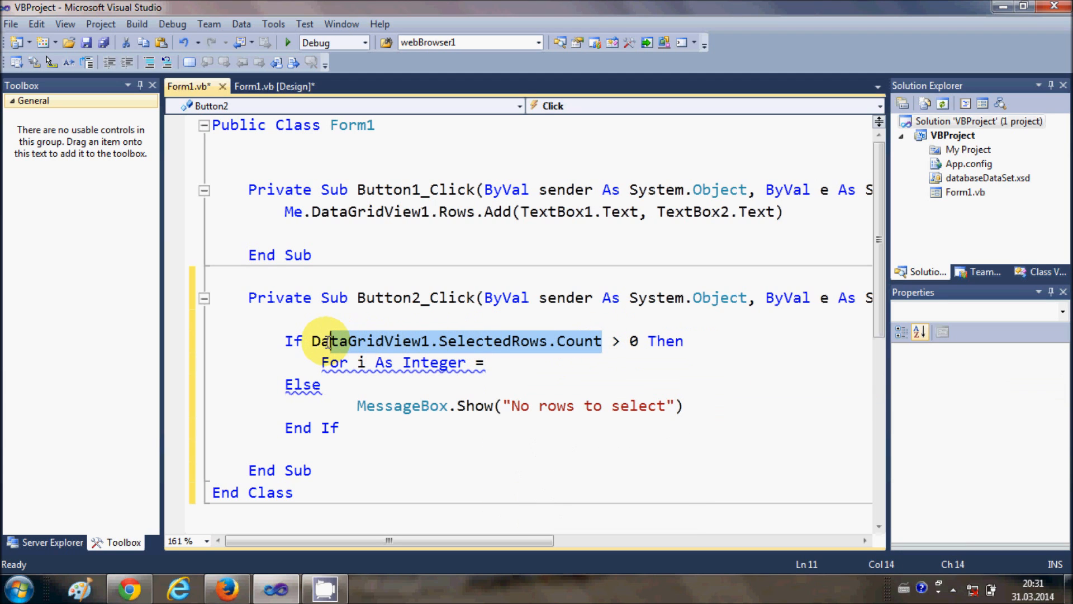
Complete the loop bound as = DataGridView1.SelectedRows.Count - 1 To 0, closed with Next.
left_click(492, 362)
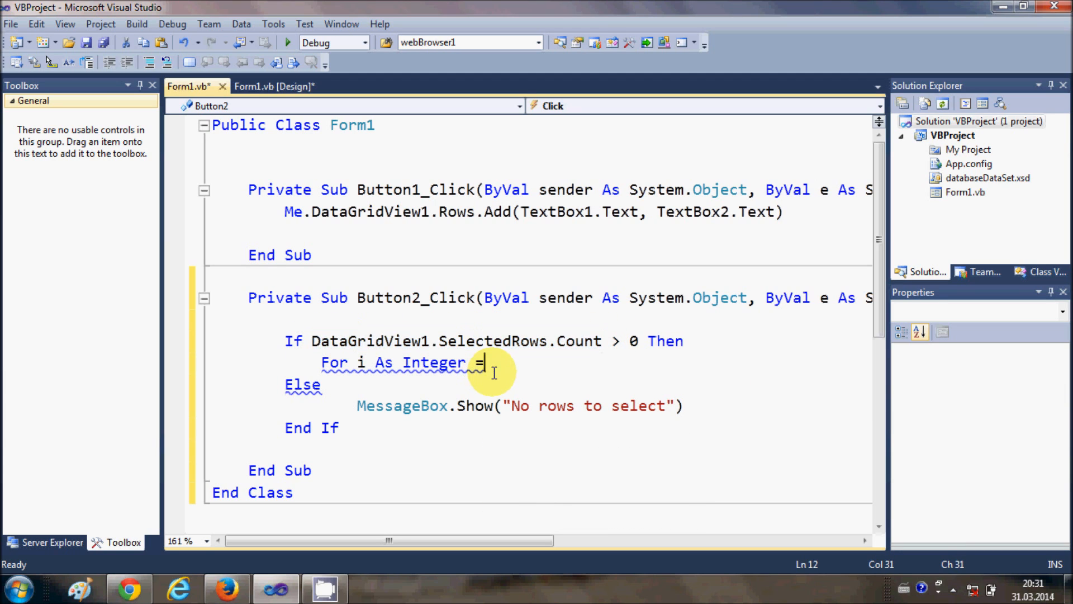
type("DataGridView1.SelectedRows.Count-")
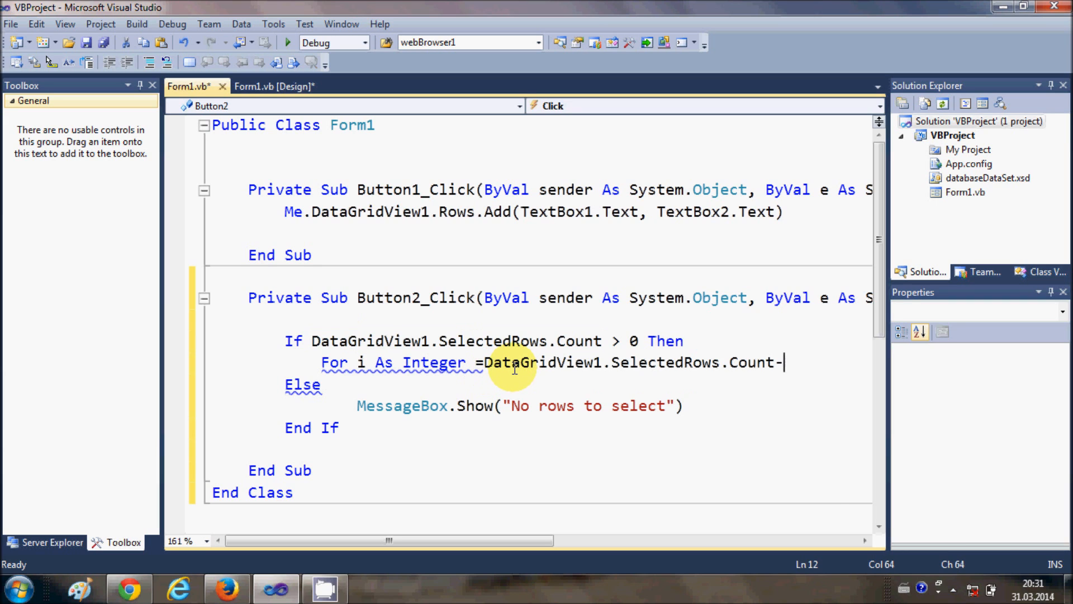
type("1")
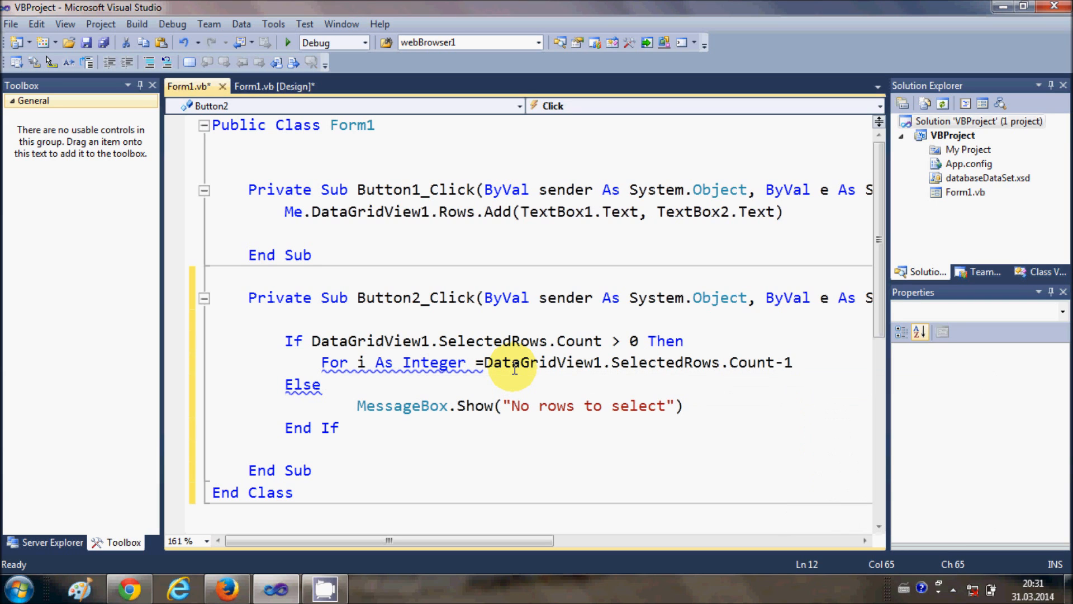
type("to 0")
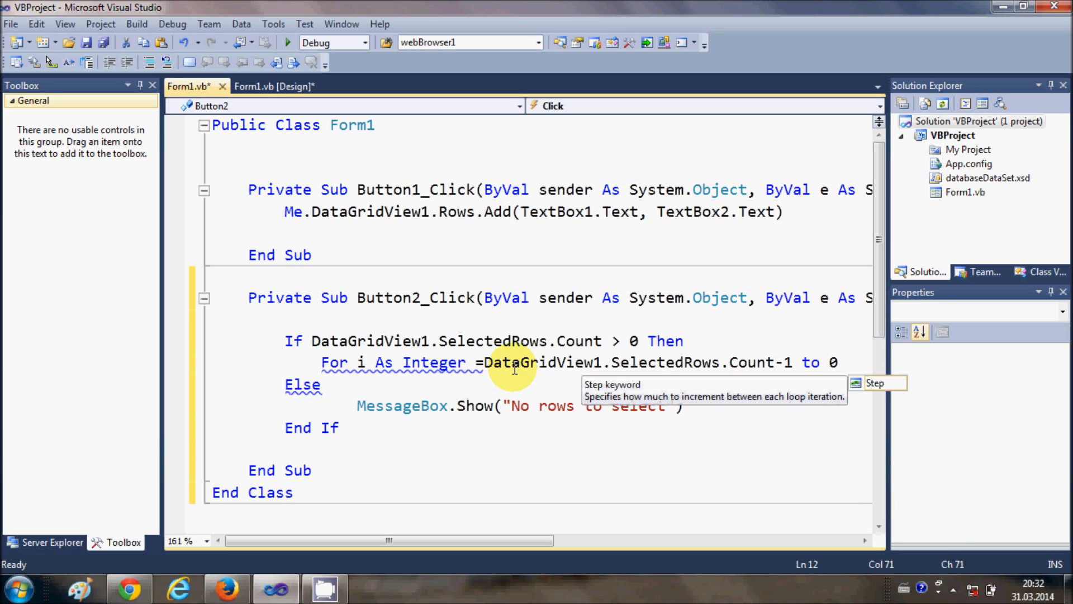
type("s")
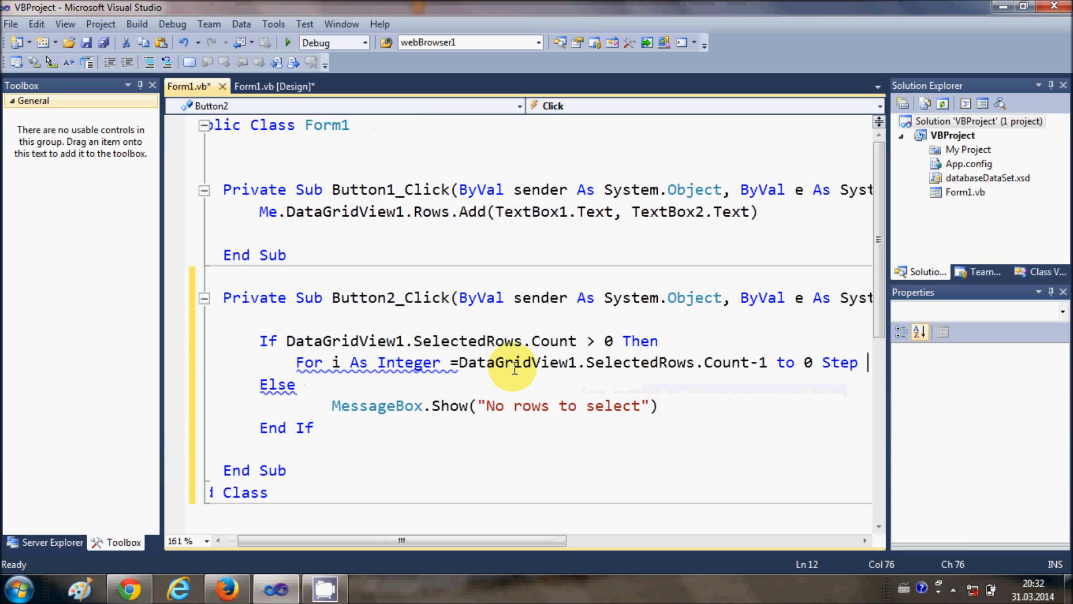
scroll("right", 3)
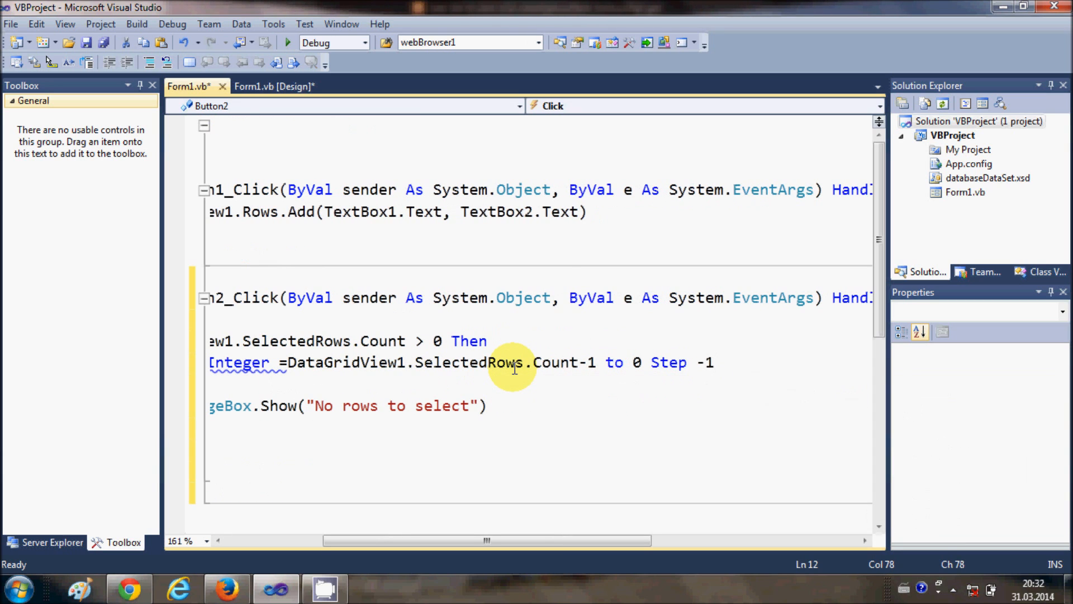
scroll("left", 3)
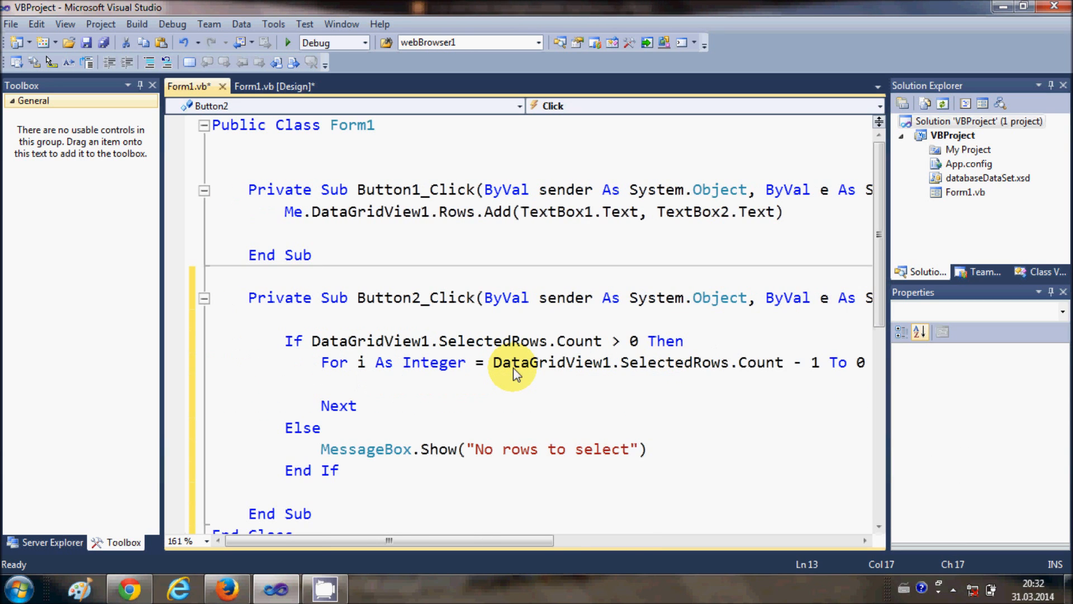
mouse_move(373, 383)
type("DataGridView1")
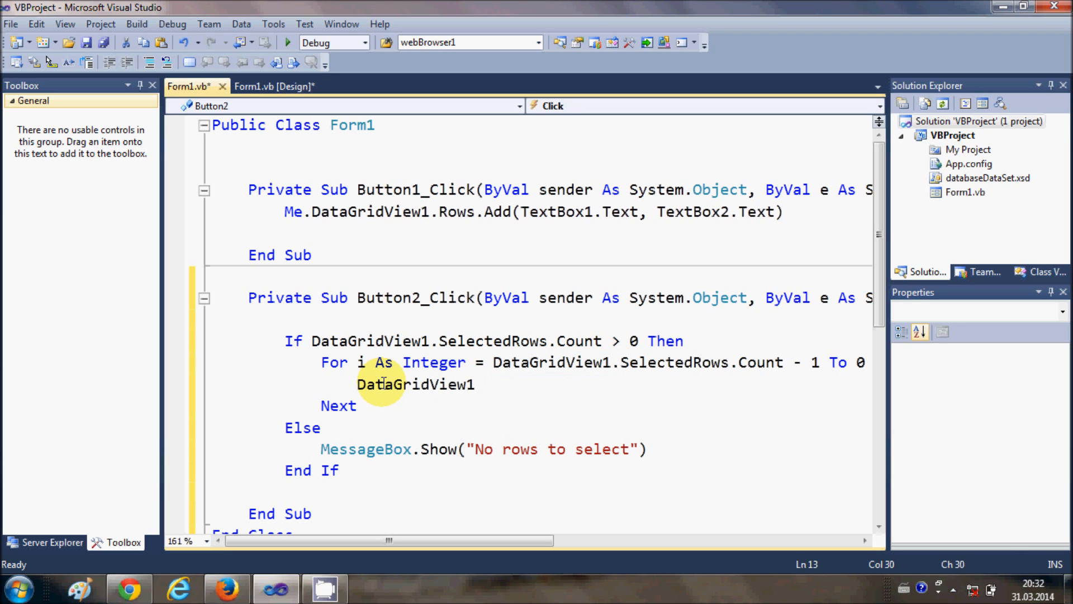
Write DataGridView1.Rows.RemoveAt(DataGridView1.SelectedRows(i).Index) with Step -1, then start the form.
type(".")
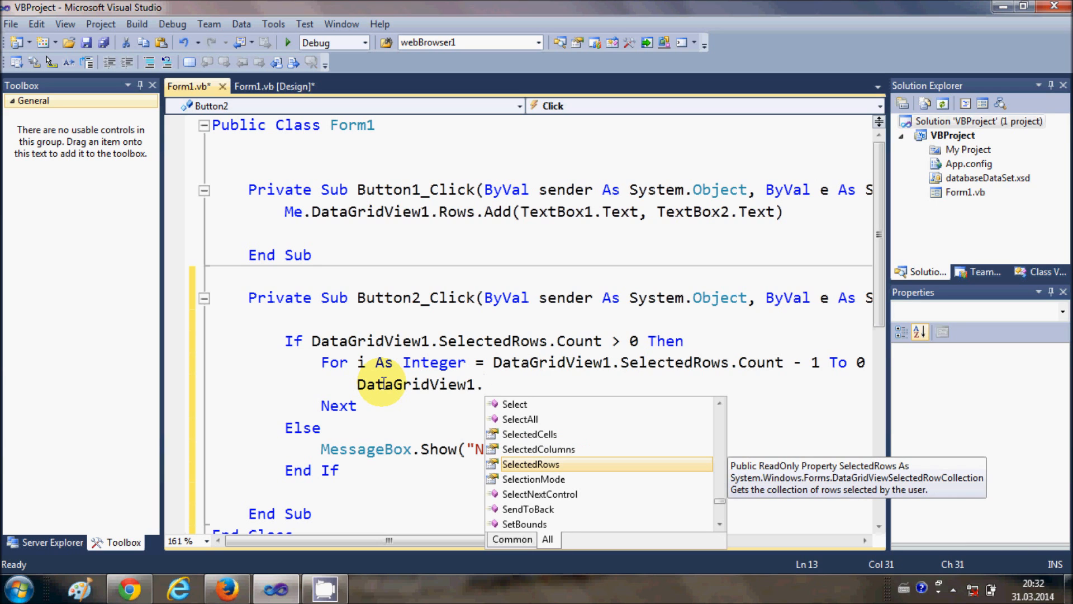
type("rows")
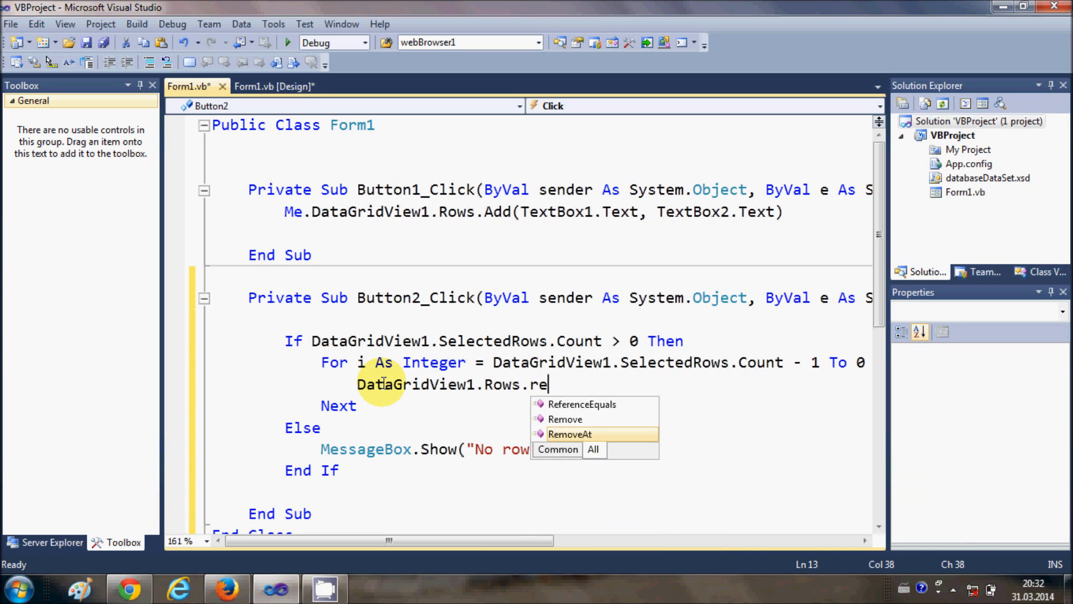
mouse_move(570, 433)
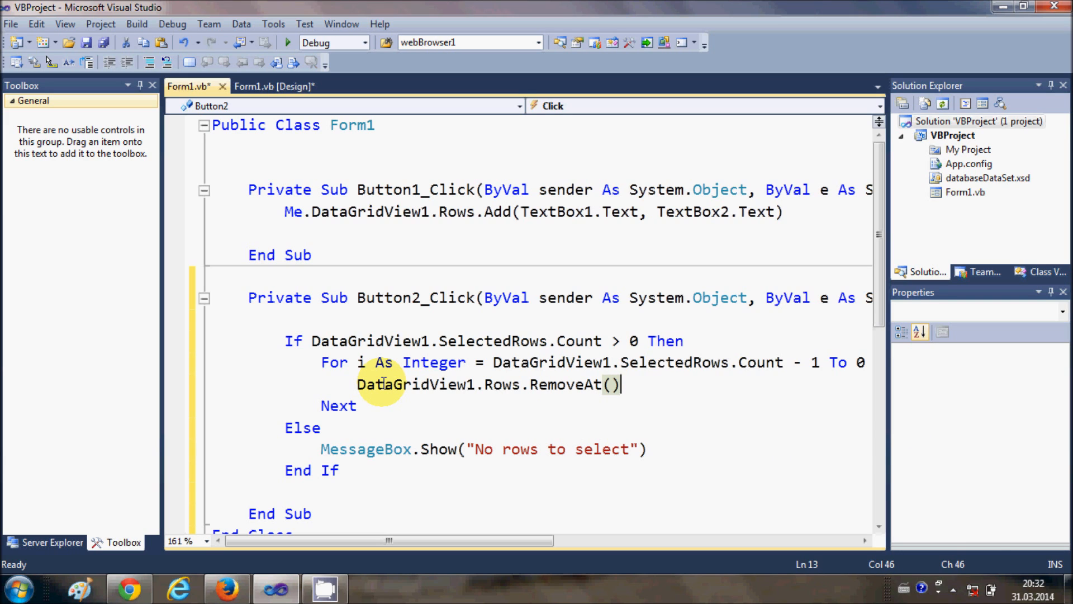
mouse_move(480, 364)
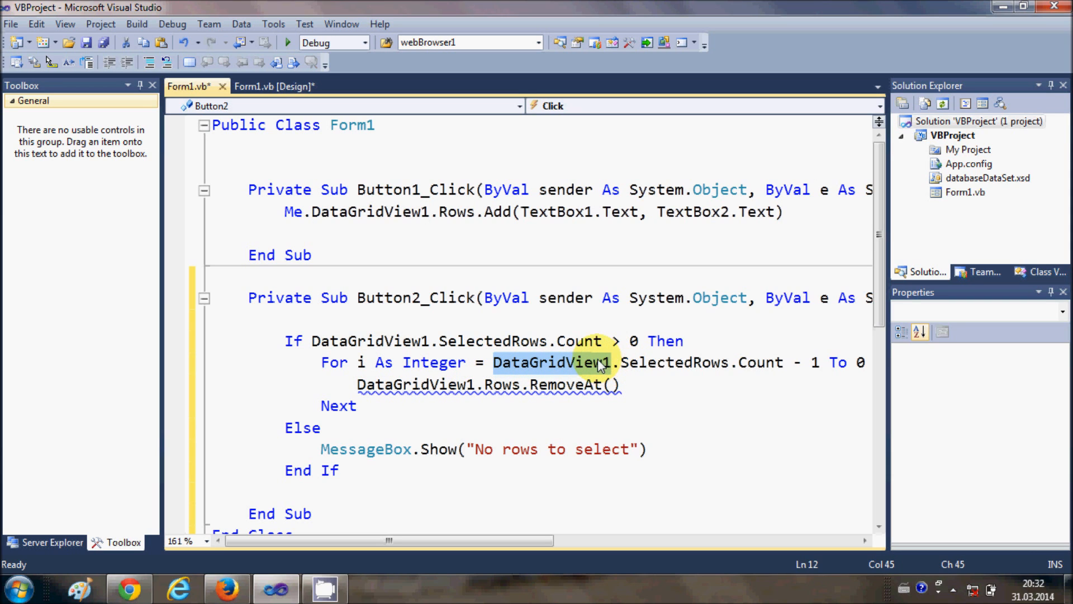
left_click(614, 384)
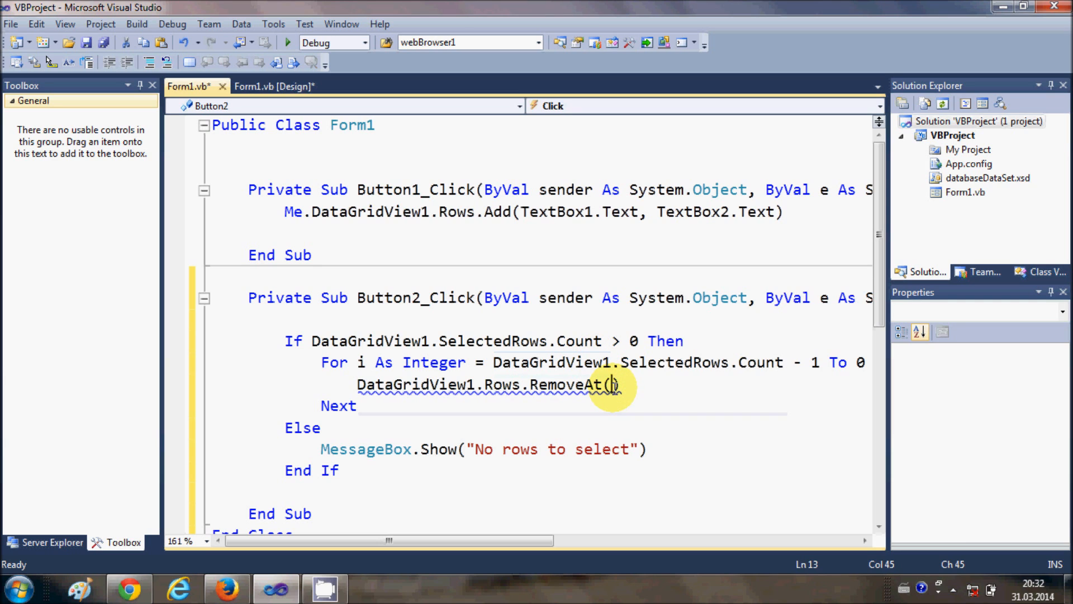
type("DataGridView1.selectedRows")
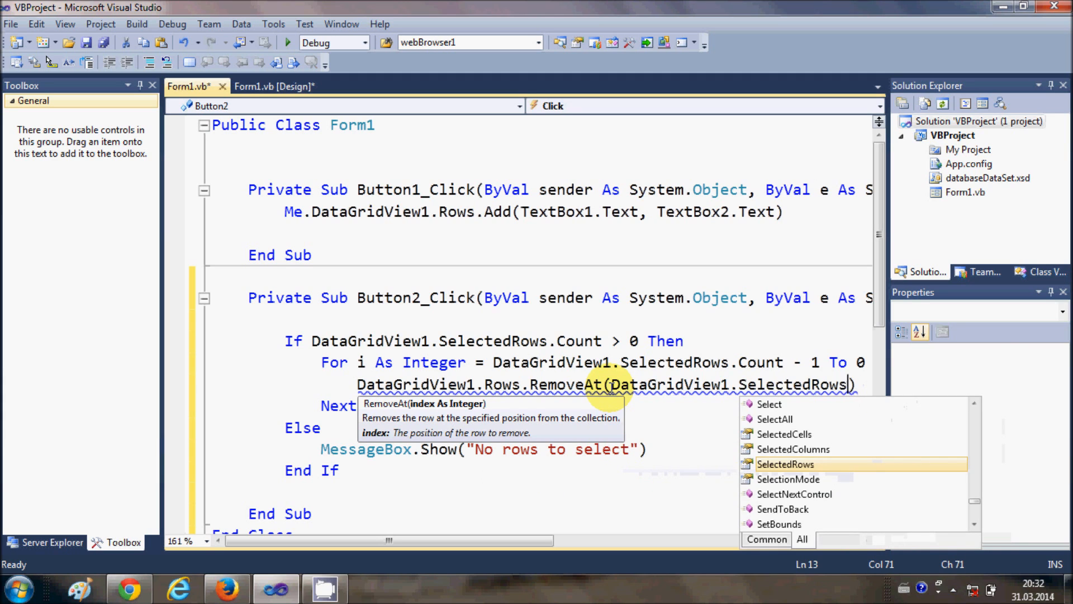
type("(i")
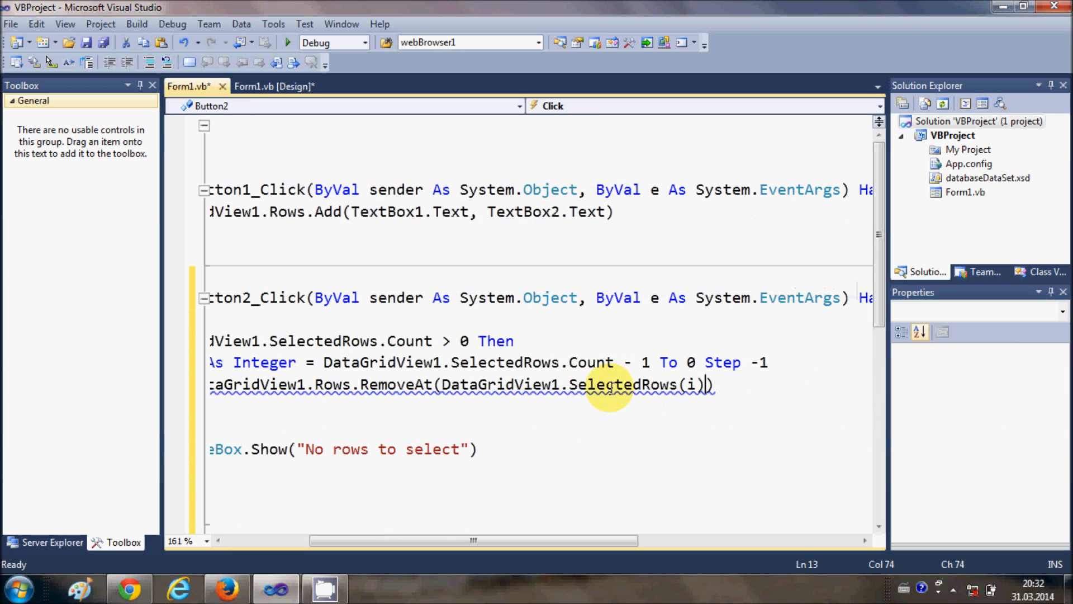
type(".in")
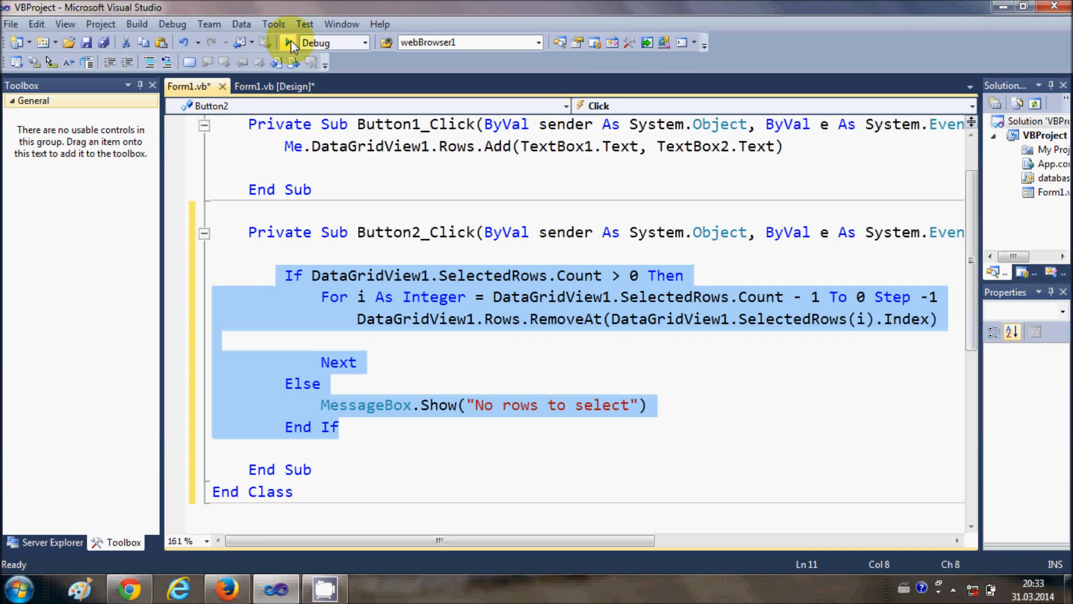
left_click(288, 41)
type("asfg")
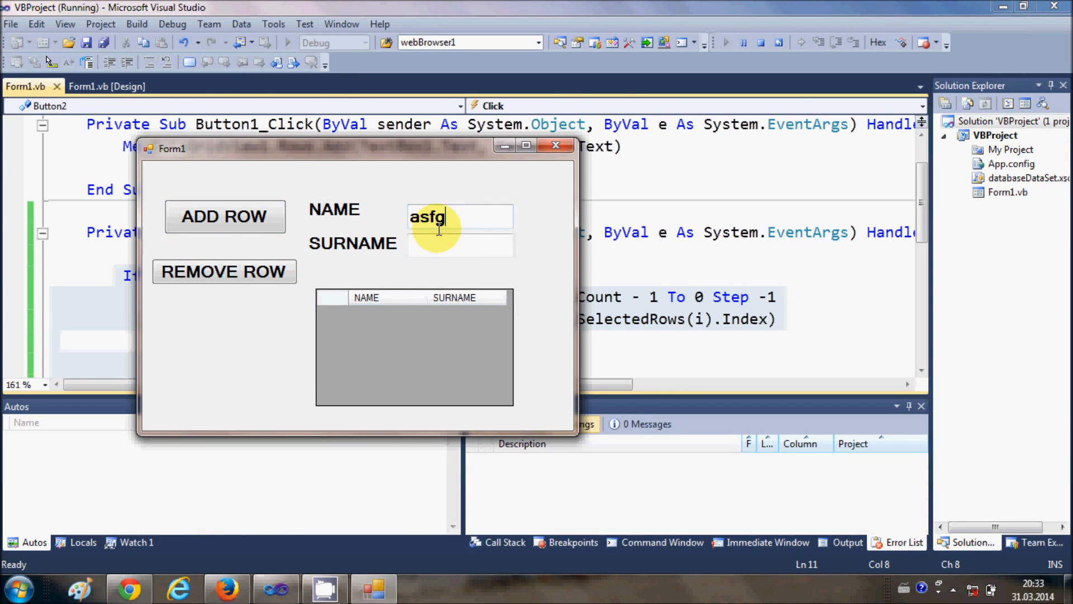
Add three name/surname rows to the running grid with ADD ROW, typing 'gfgsdf'.
left_click(225, 216)
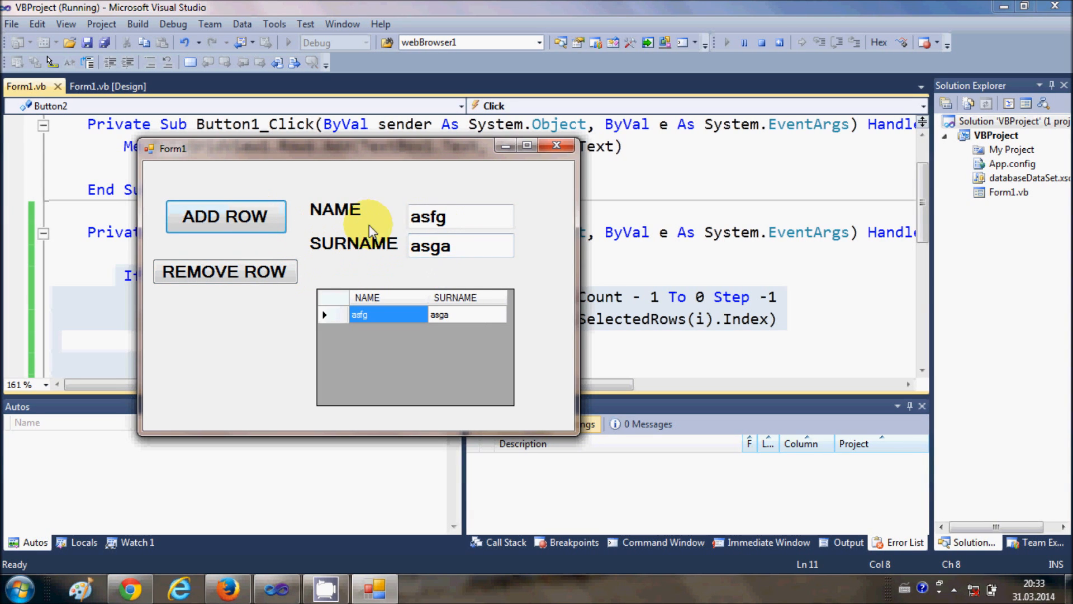
type("gfgsdf")
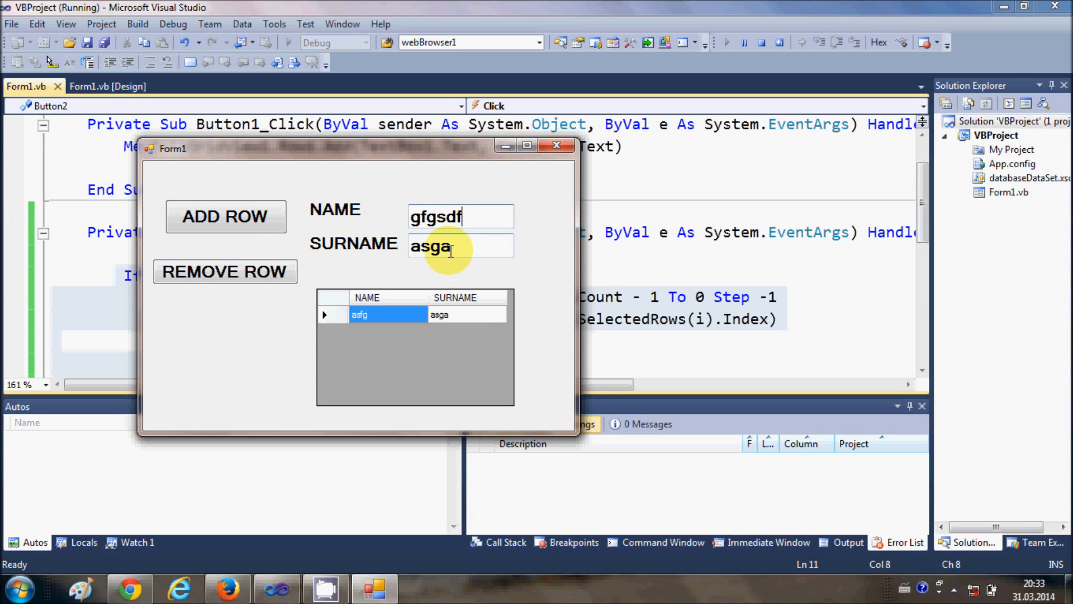
left_click(225, 216)
type("hgsfgs")
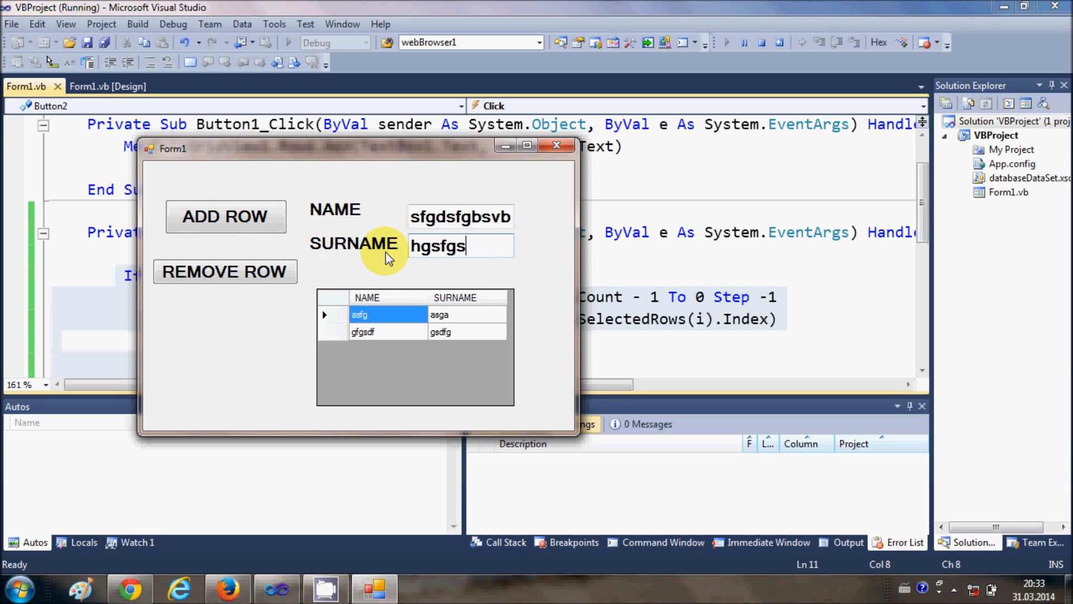
left_click(224, 216)
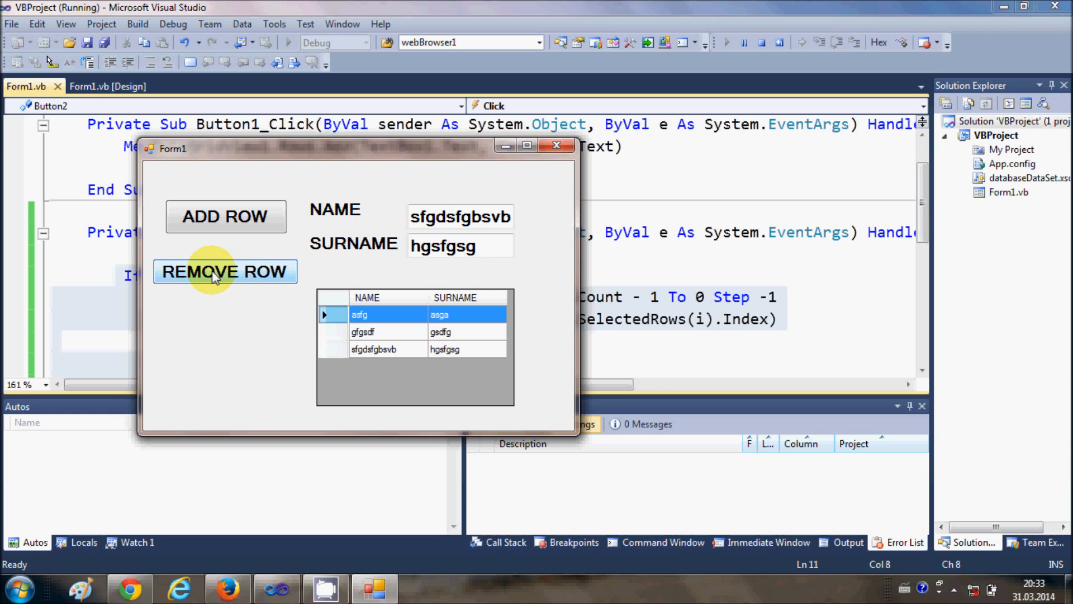
Remove the first row, then the remaining selected rows, and add a new row.
left_click(225, 270)
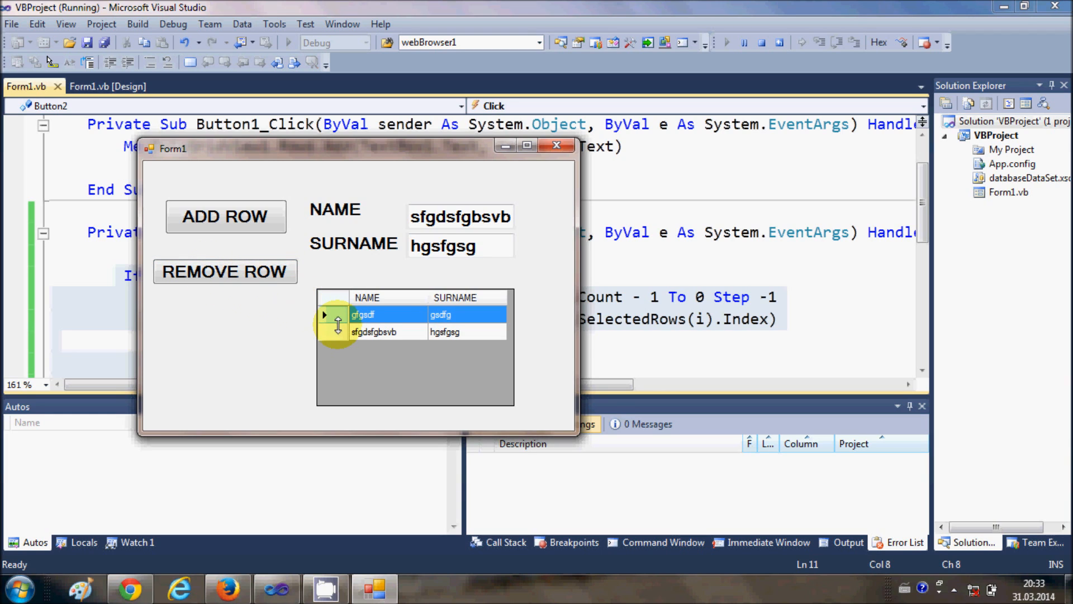
left_click(225, 271)
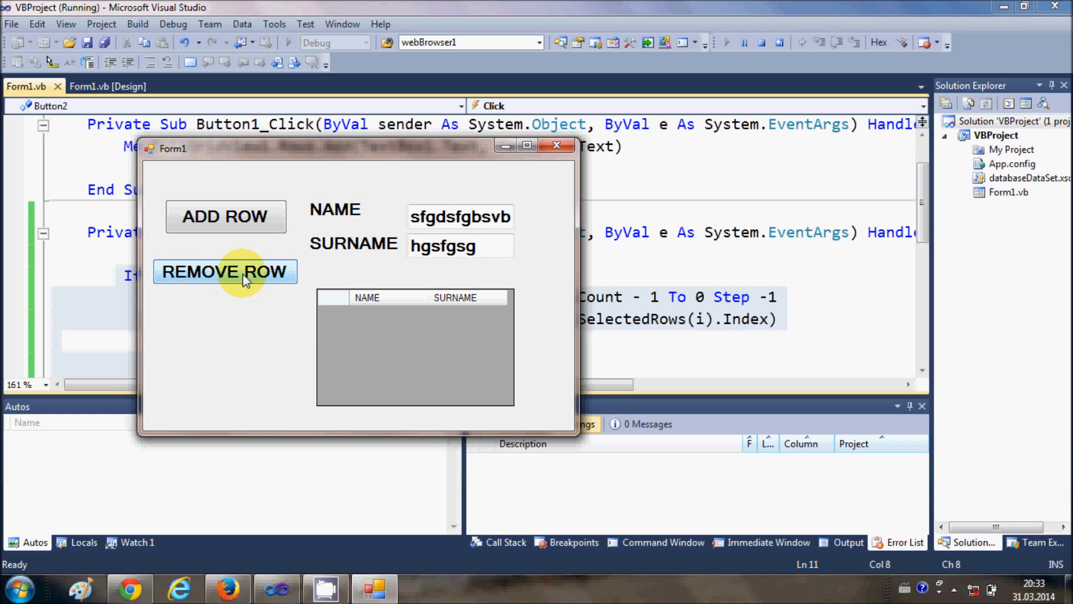
left_click(225, 216)
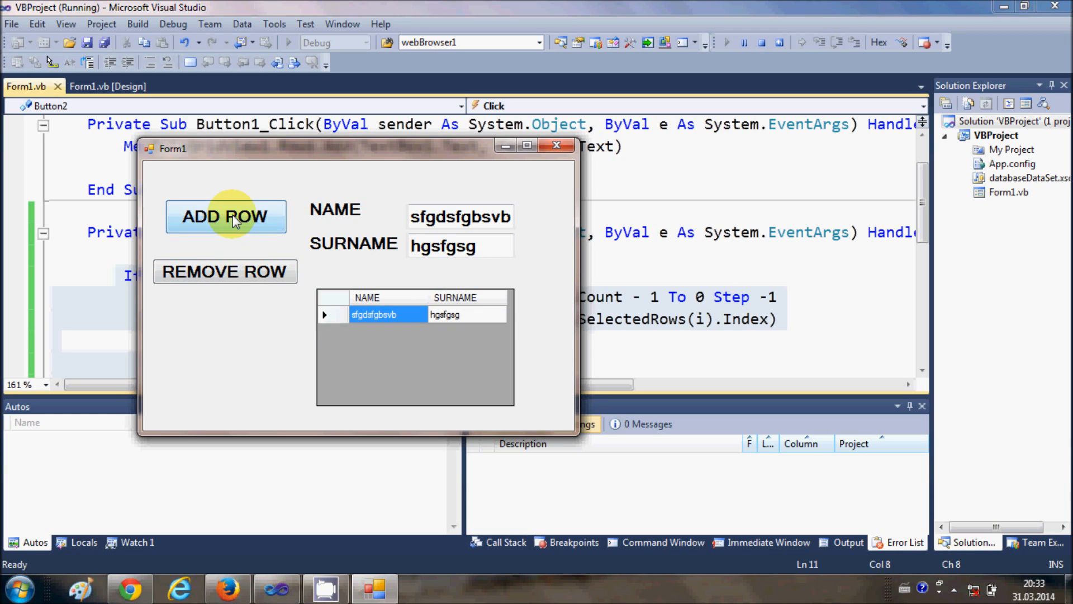
left_click(224, 216)
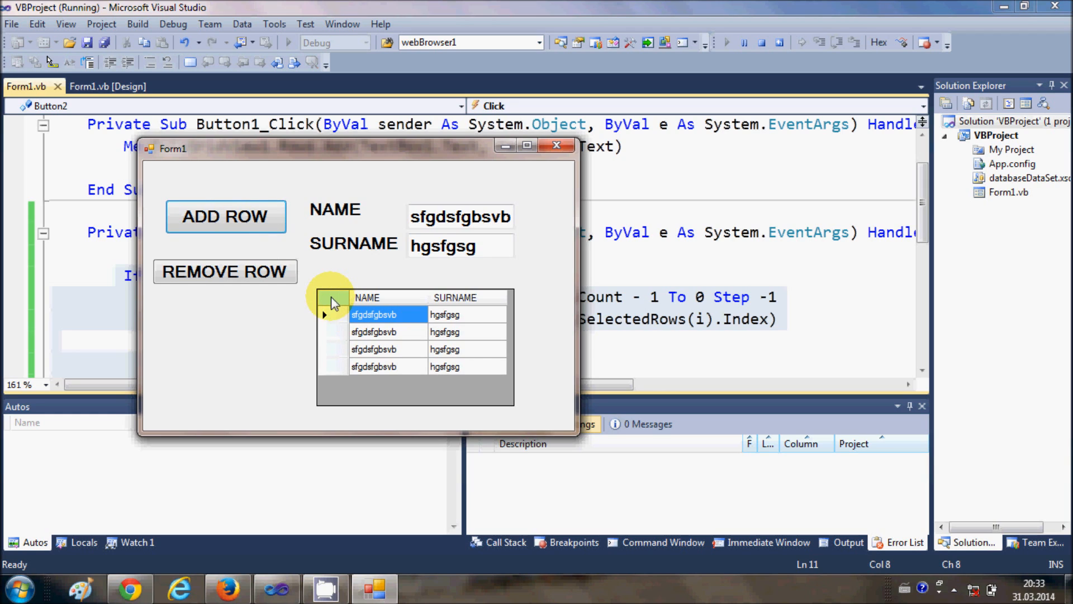
Select all rows via the header corner and remove them, add two rows, then remove each.
left_click(331, 306)
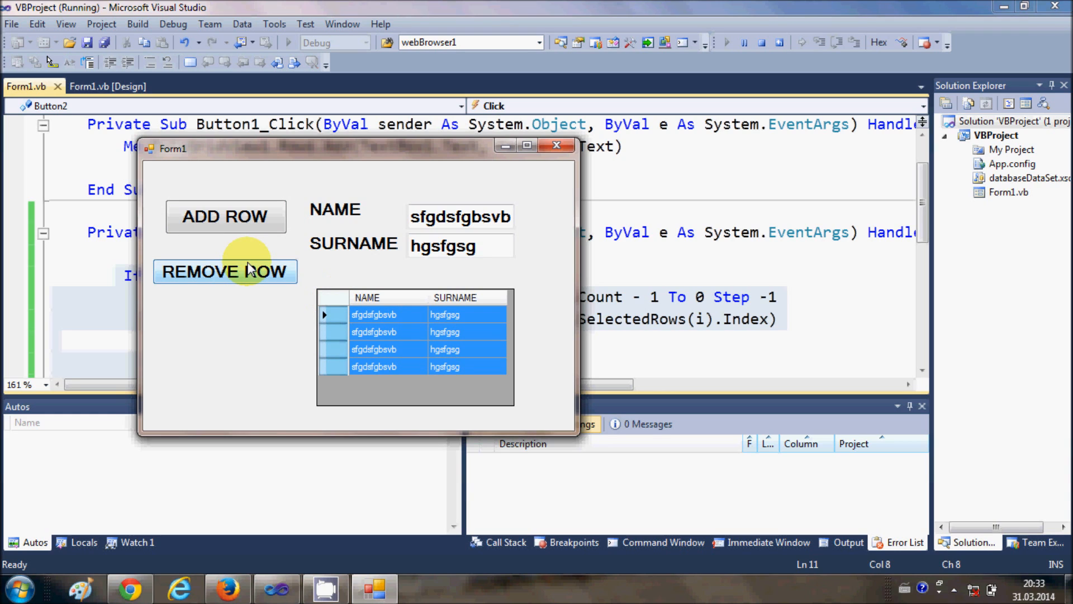
left_click(225, 272)
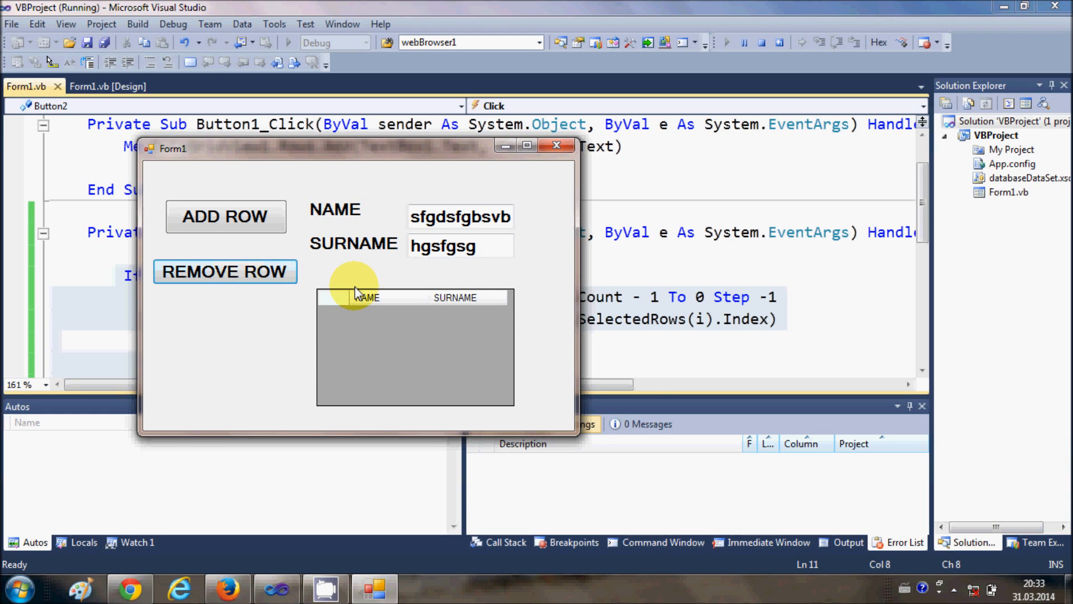
left_click(225, 216)
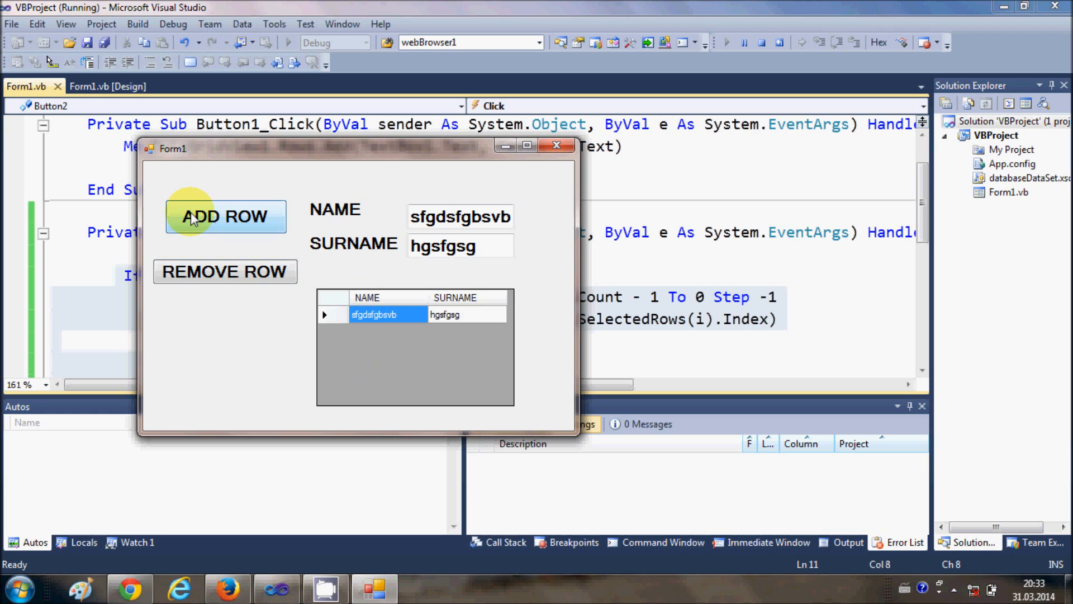
left_click(225, 216)
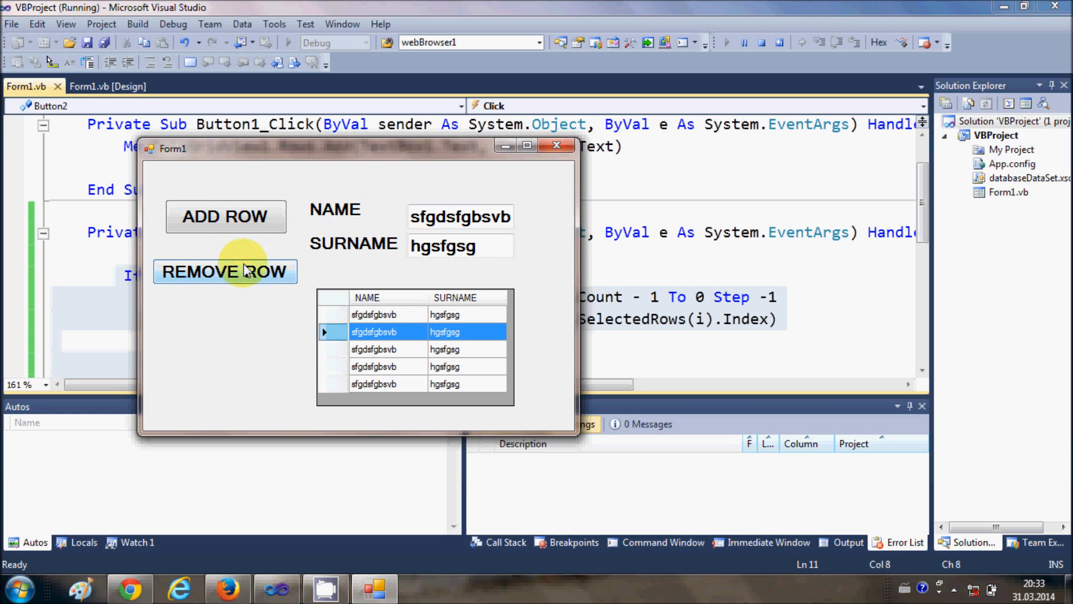
left_click(225, 270)
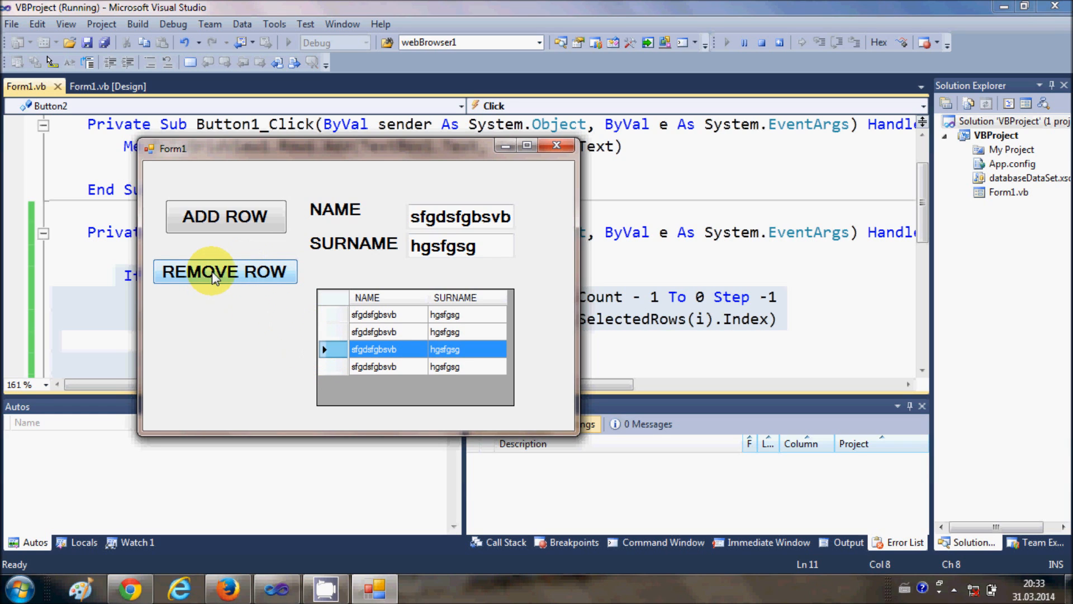
left_click(225, 271)
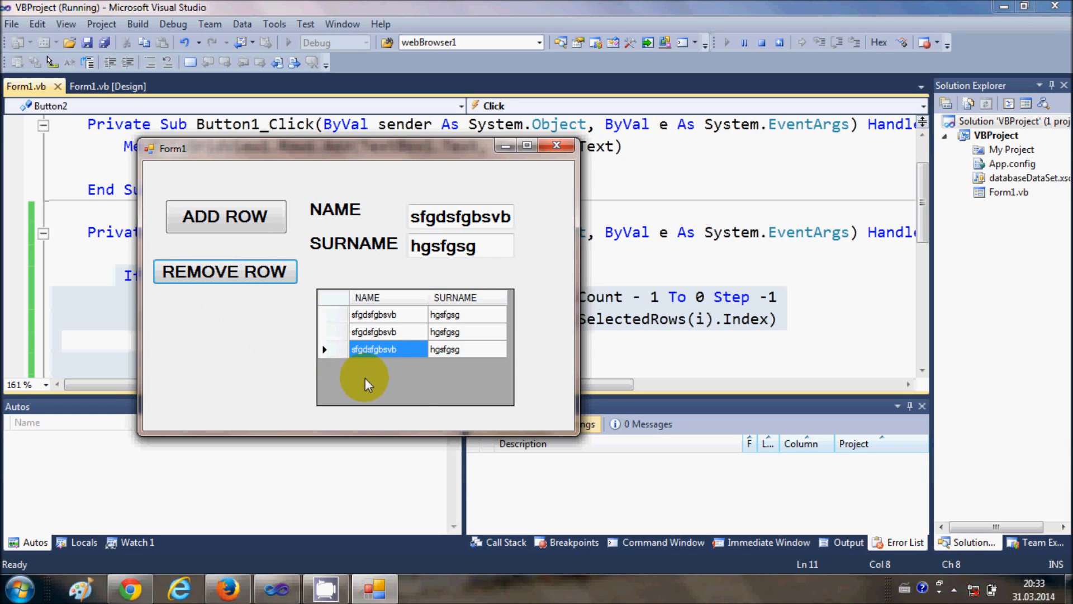